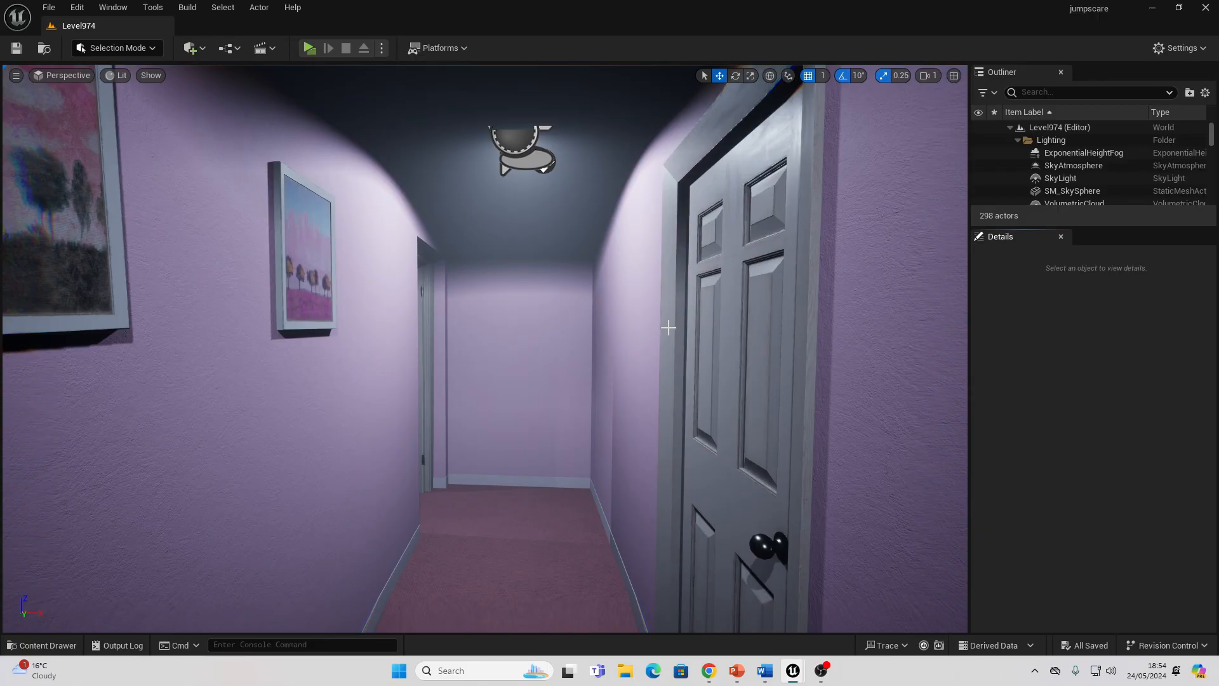
mouse_move(521, 293)
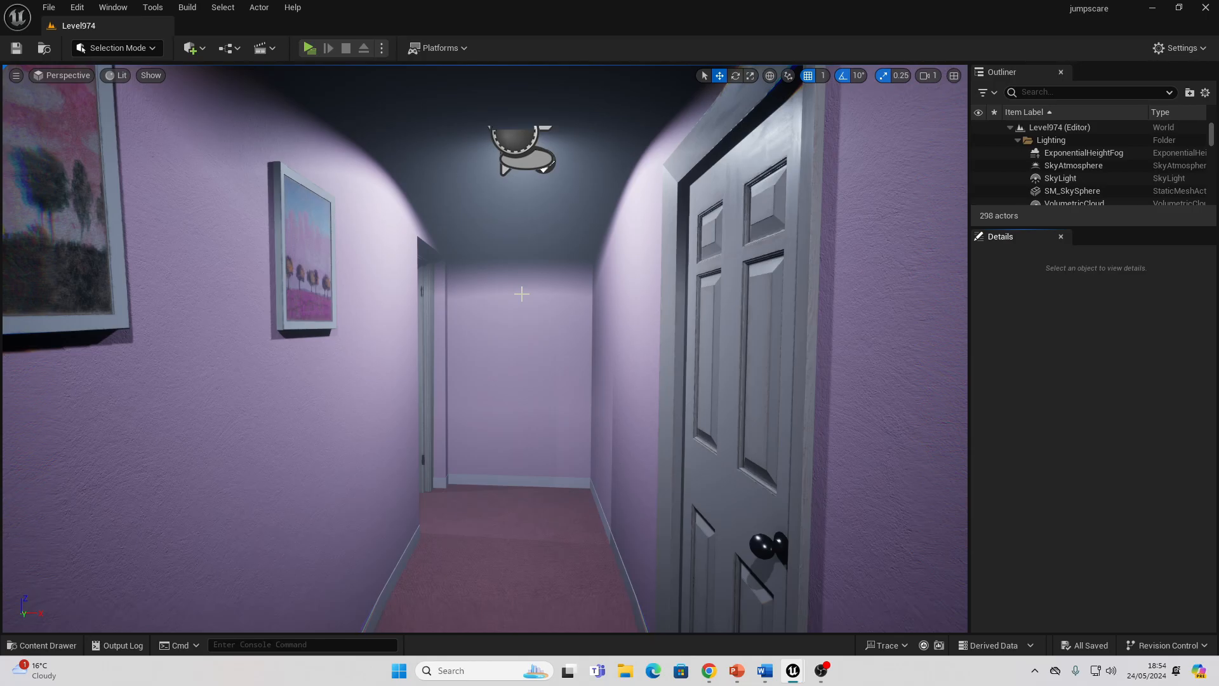
Place a Trigger Volume from Quick Add and bring up the Level Blueprint with its overlap event.
left_click(310, 48)
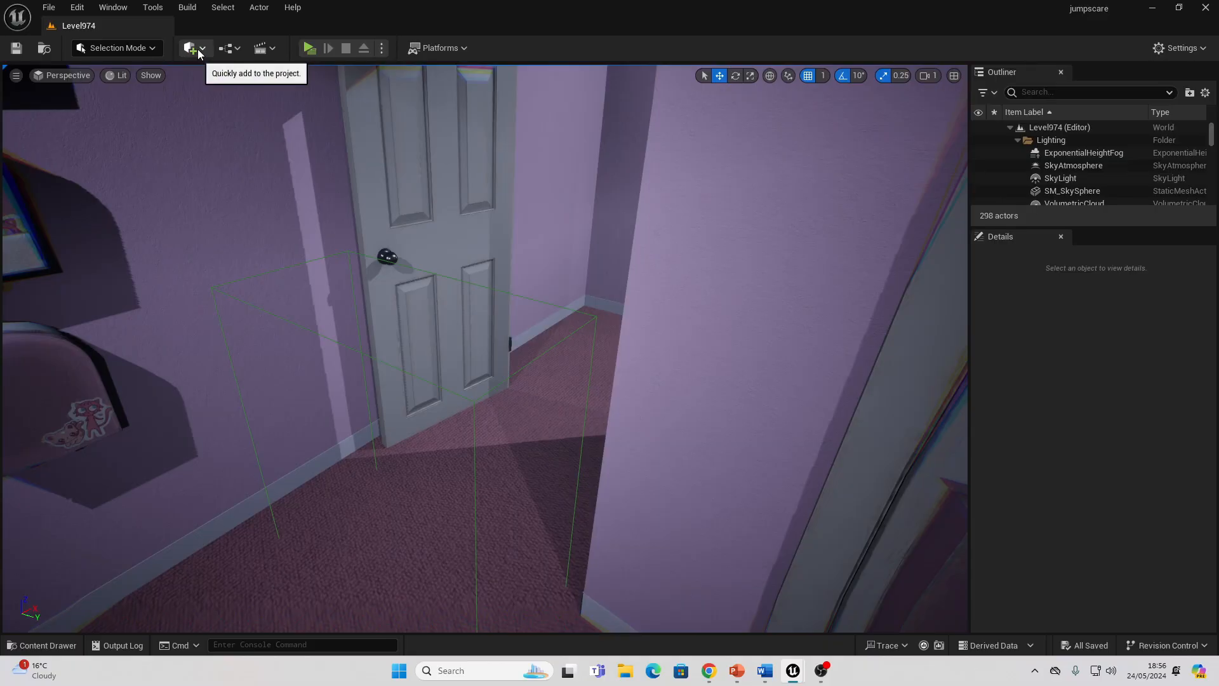
left_click(189, 47)
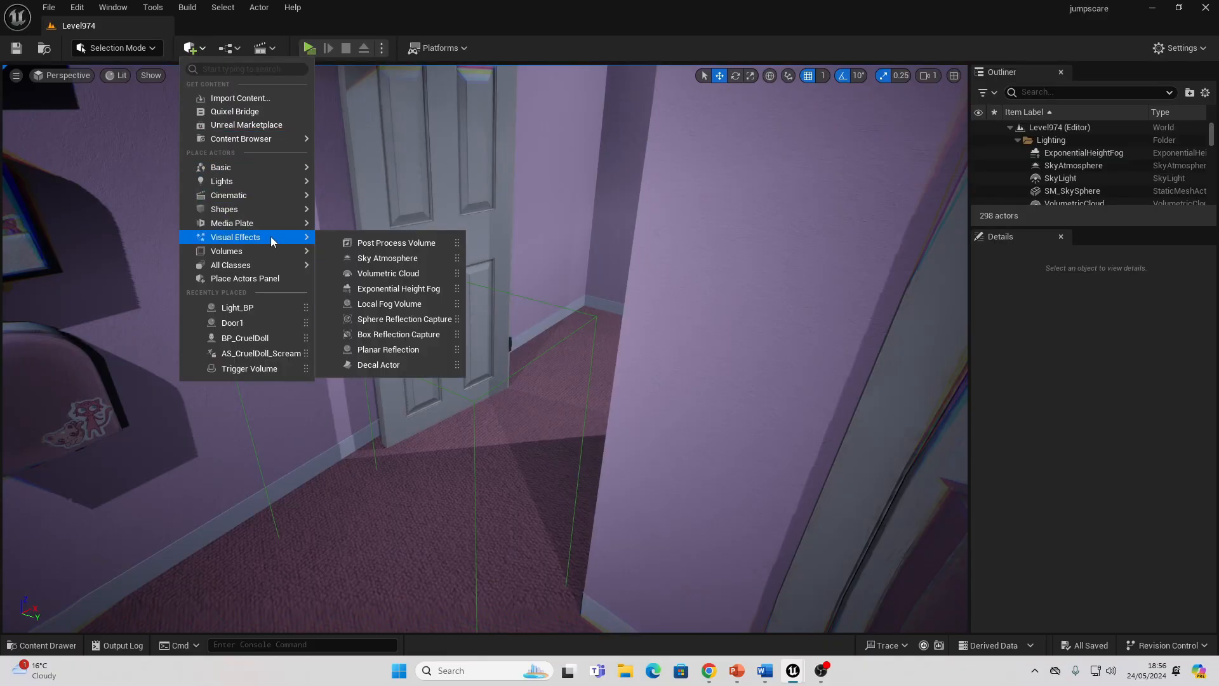
mouse_move(249, 251)
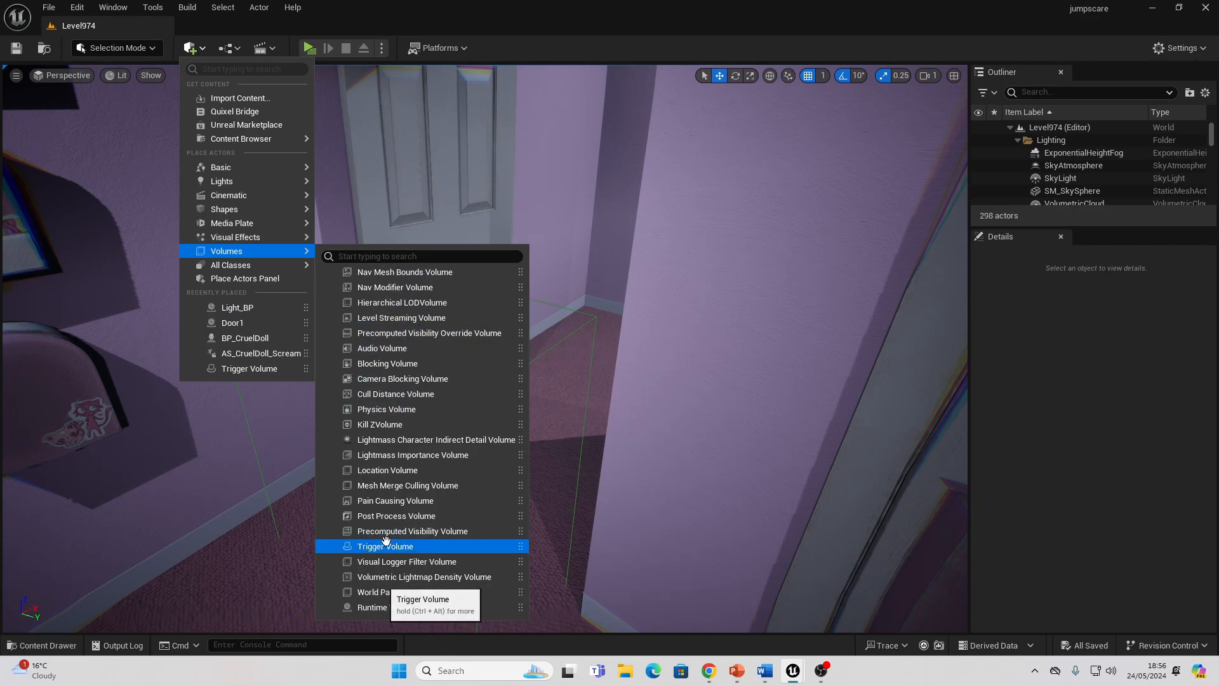
left_click(385, 546)
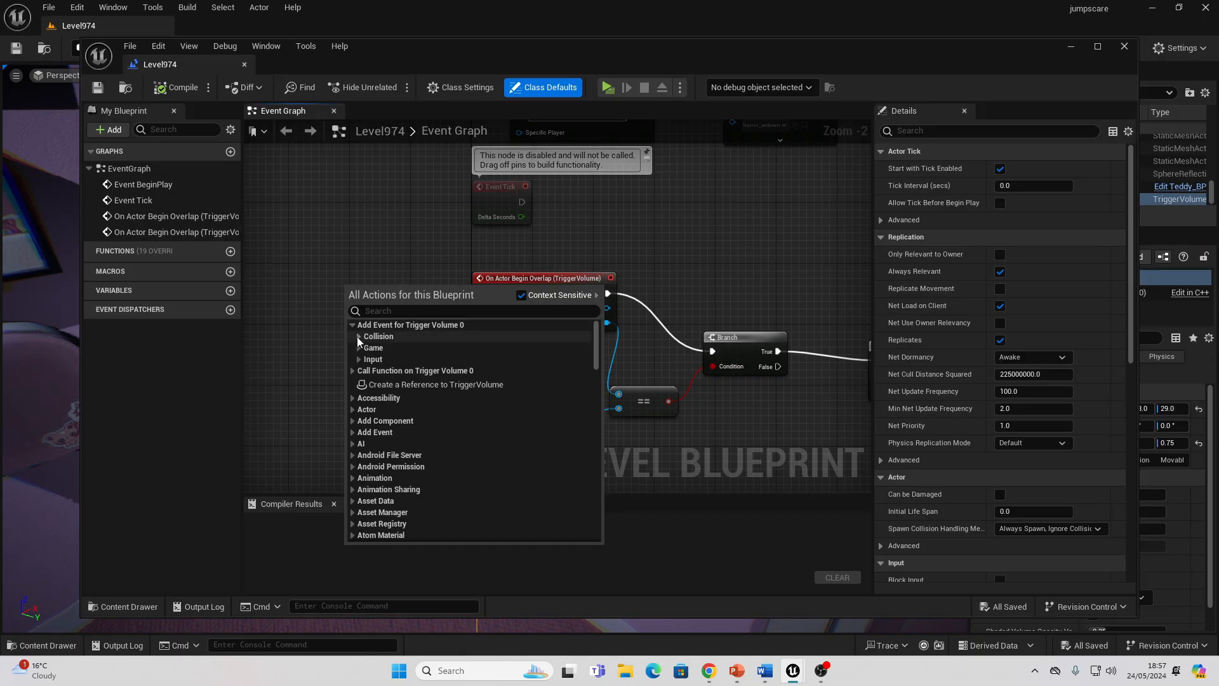
Review the Do Once, Delay and Trigger chain, then return to the level editor.
left_click(378, 336)
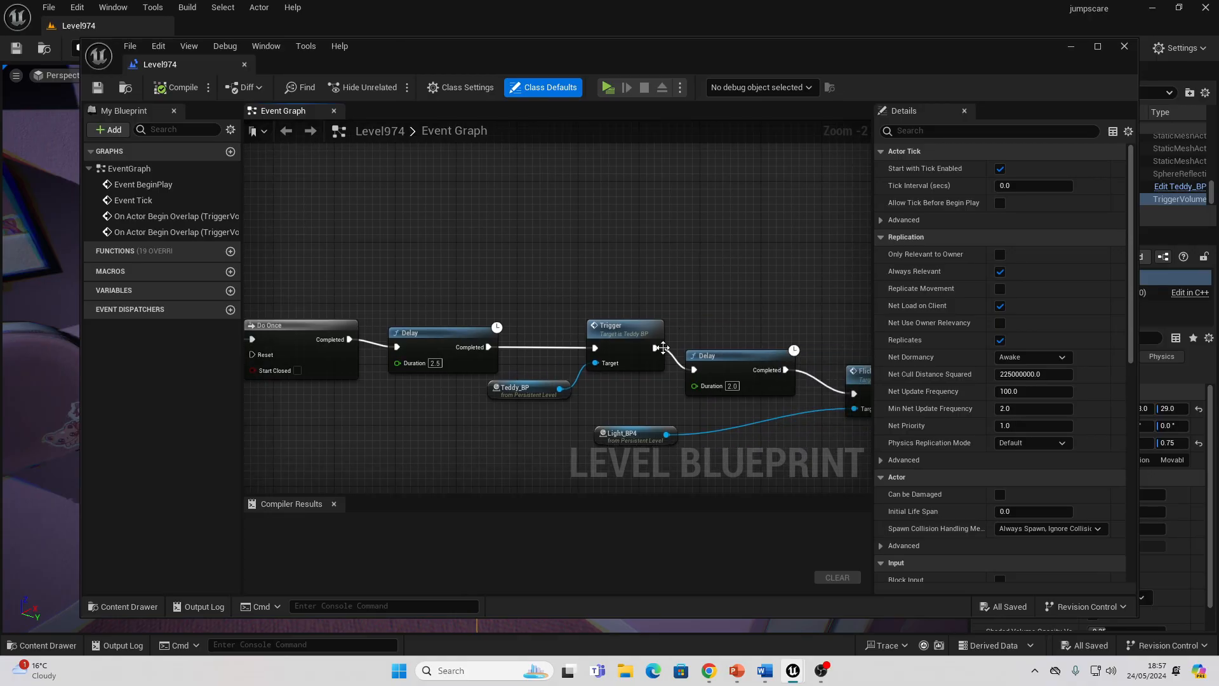
left_click(1124, 46)
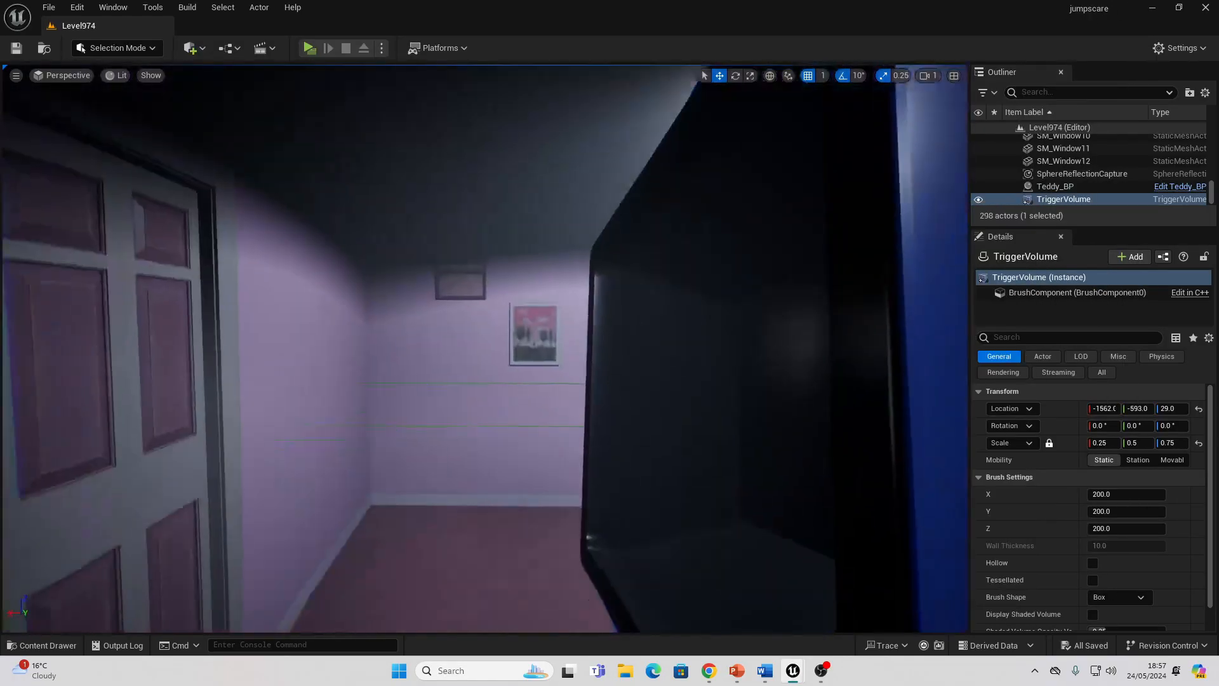
In Teddy_BP, tick Simulate on the Set Simulate Physics node of the Trigger event.
left_click(1056, 186)
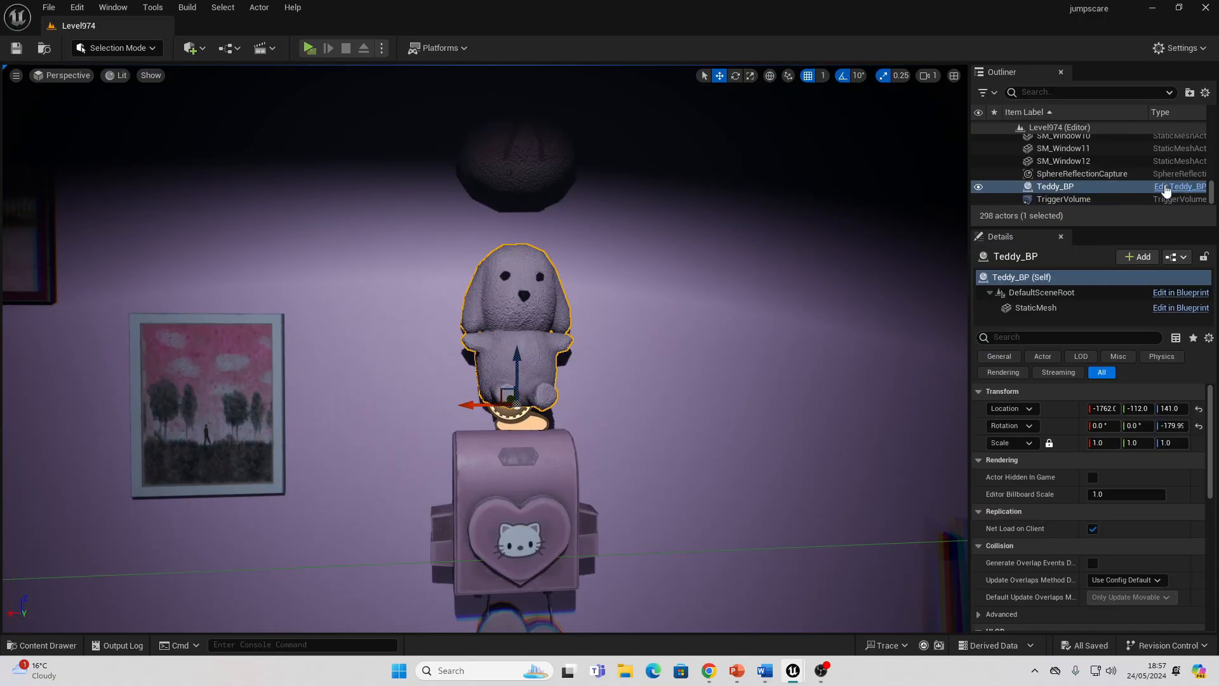
left_click(1179, 187)
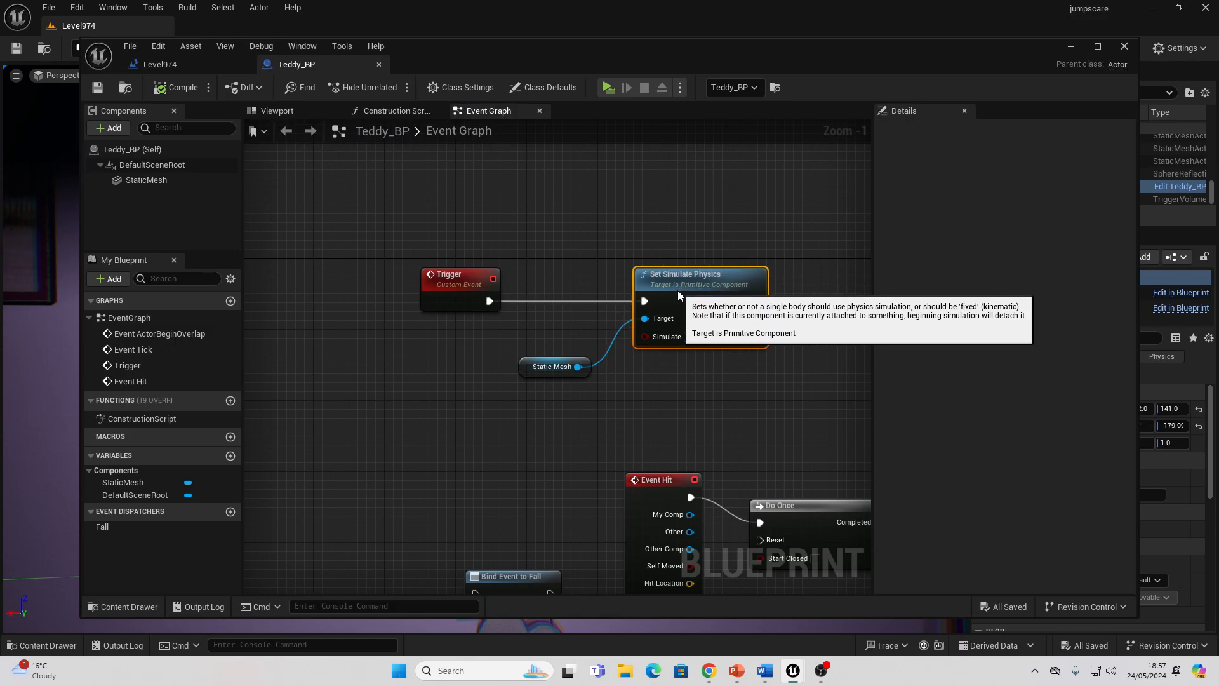
left_click(687, 336)
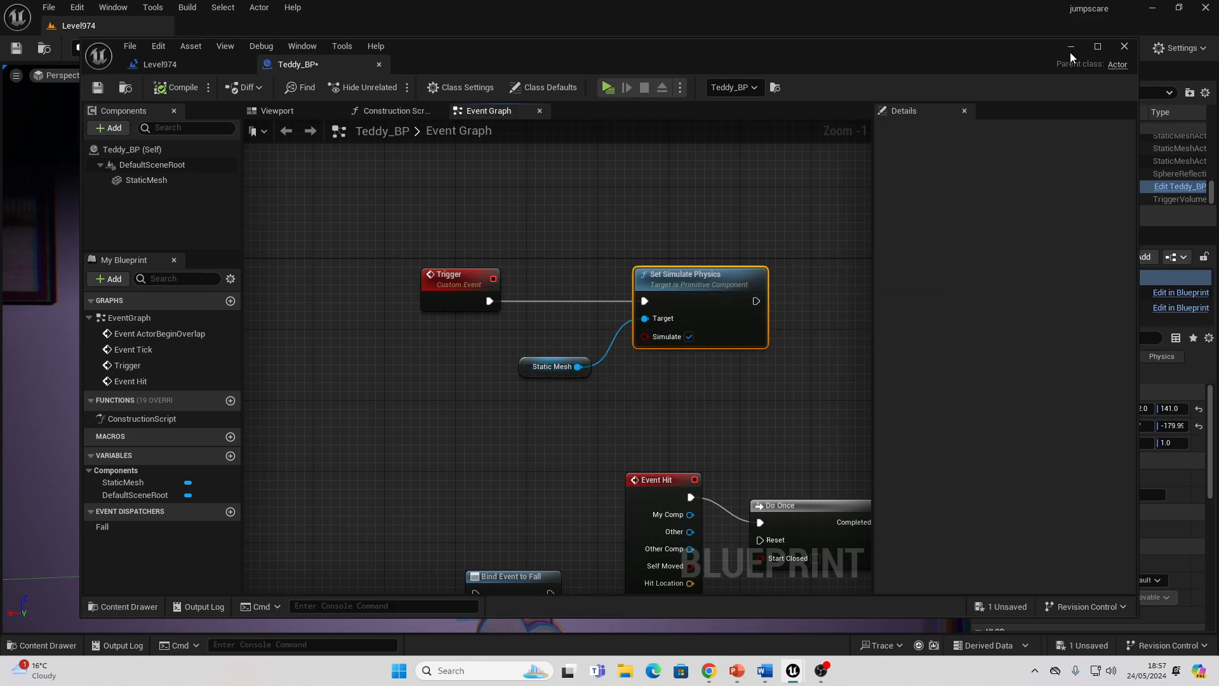
left_click(1123, 46)
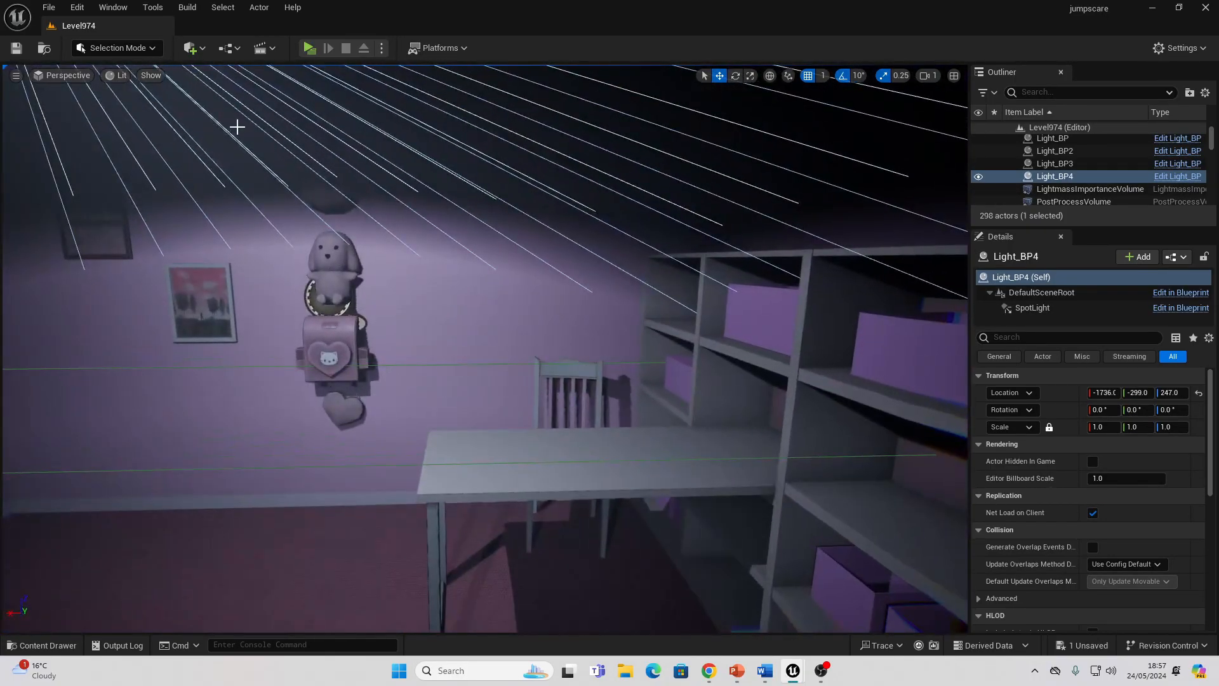
Place a Spot Light from Quick Add > Lights above the bedroom desk.
left_click(189, 47)
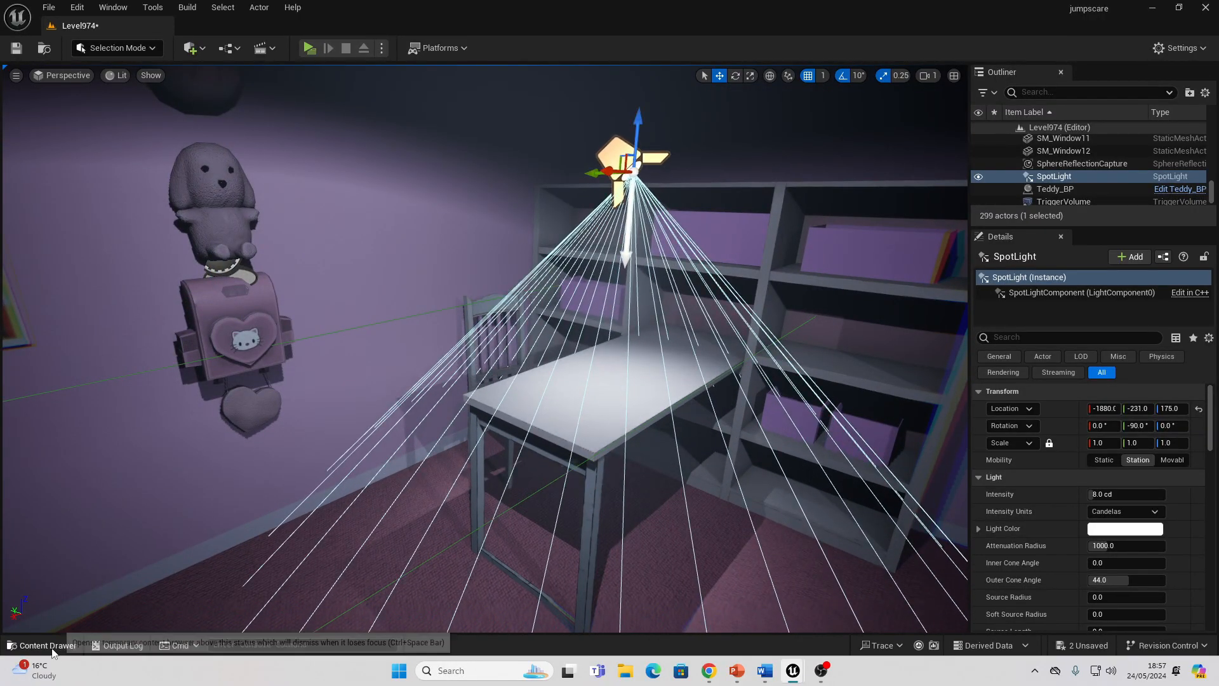
In Content > Light, create a material named Lightflicker and bring it into the material editor.
left_click(42, 645)
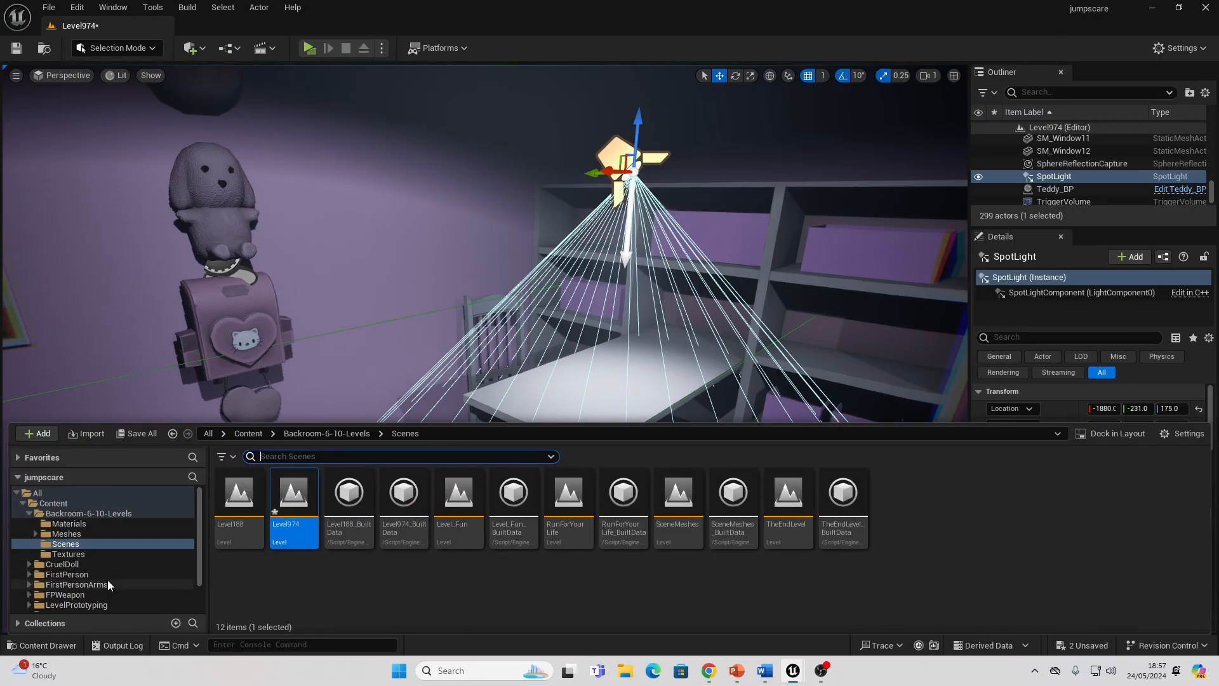
mouse_move(91, 550)
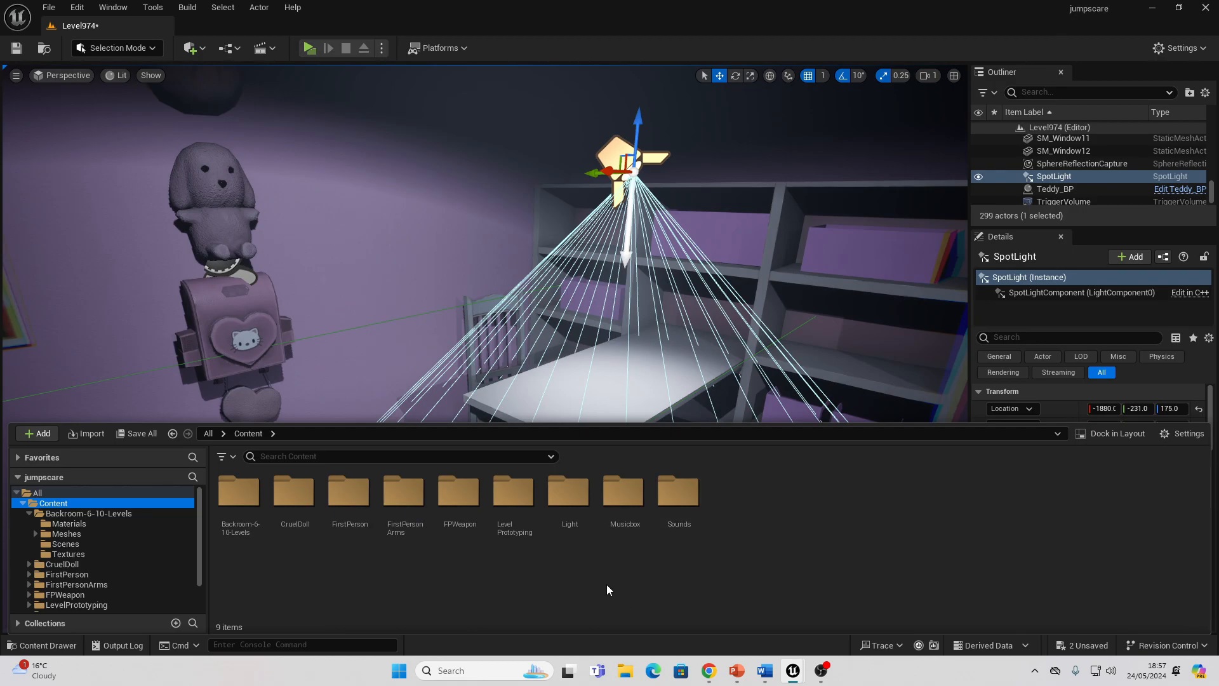
double_click(569, 491)
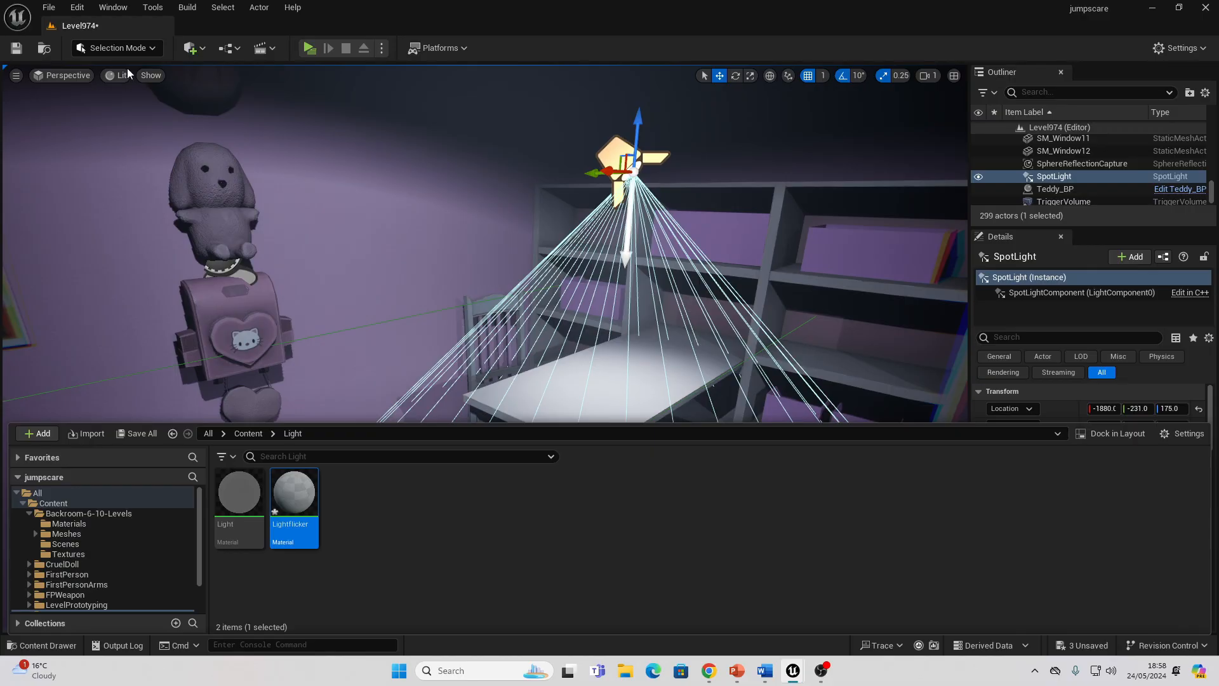
double_click(293, 491)
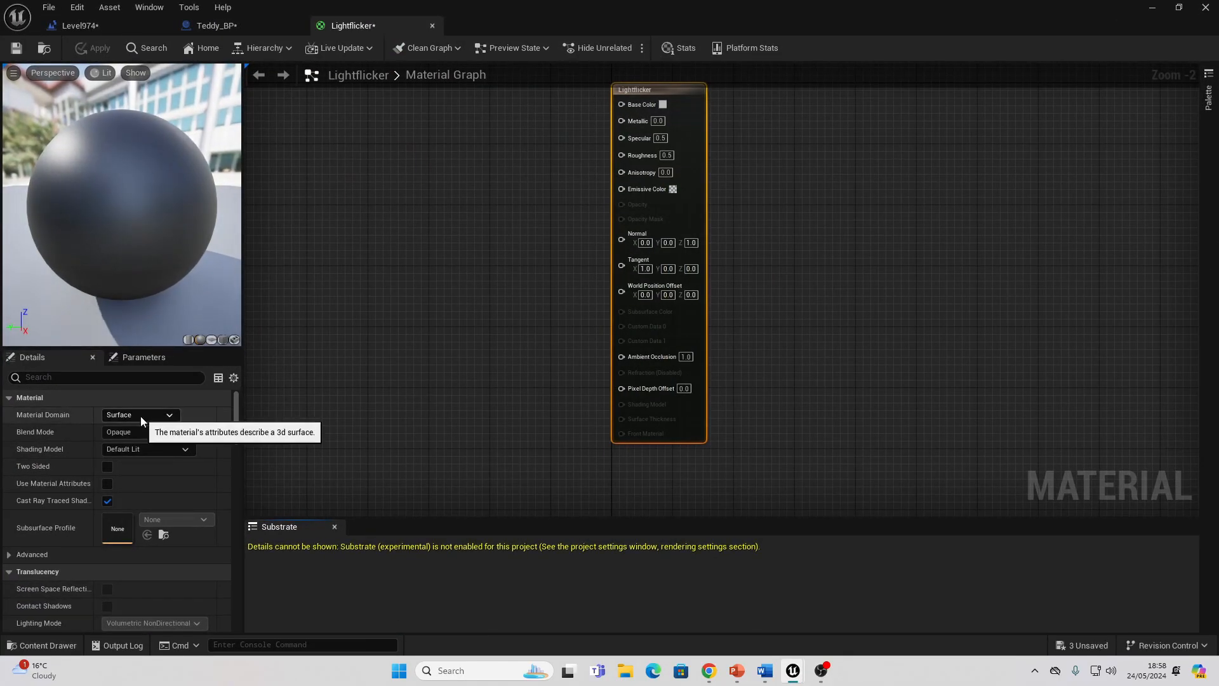
Set Lightflicker's Material Domain to Light Function and view the existing Light material for comparison.
left_click(140, 414)
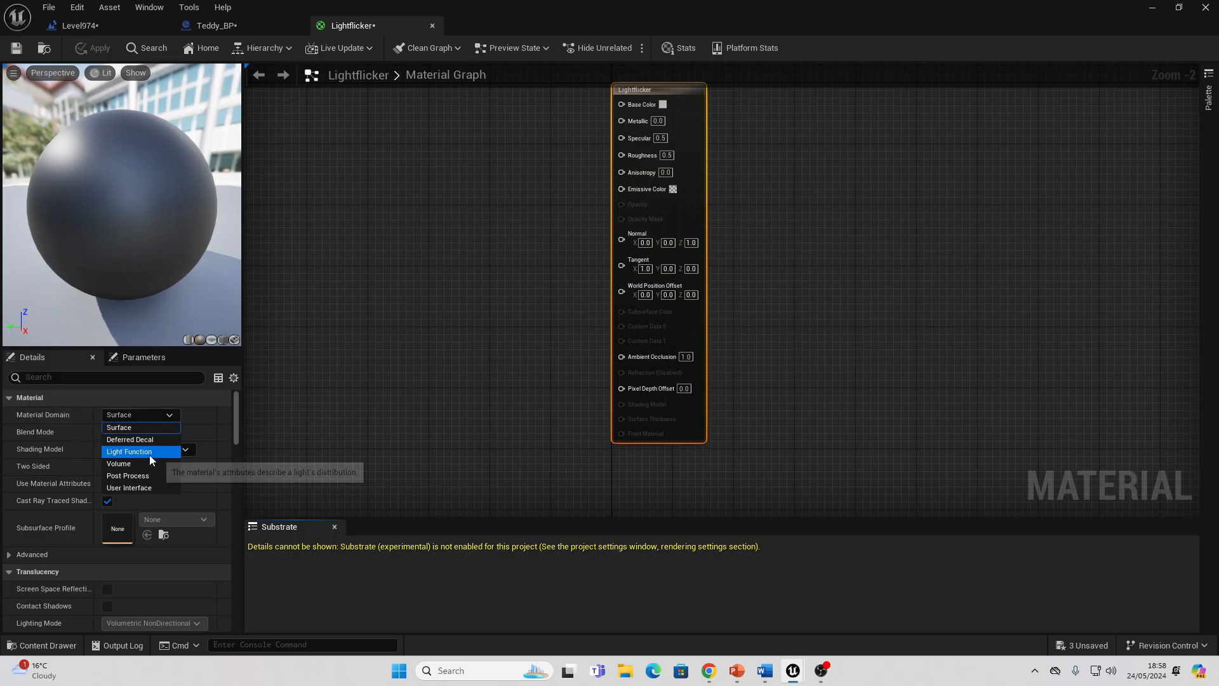
left_click(130, 452)
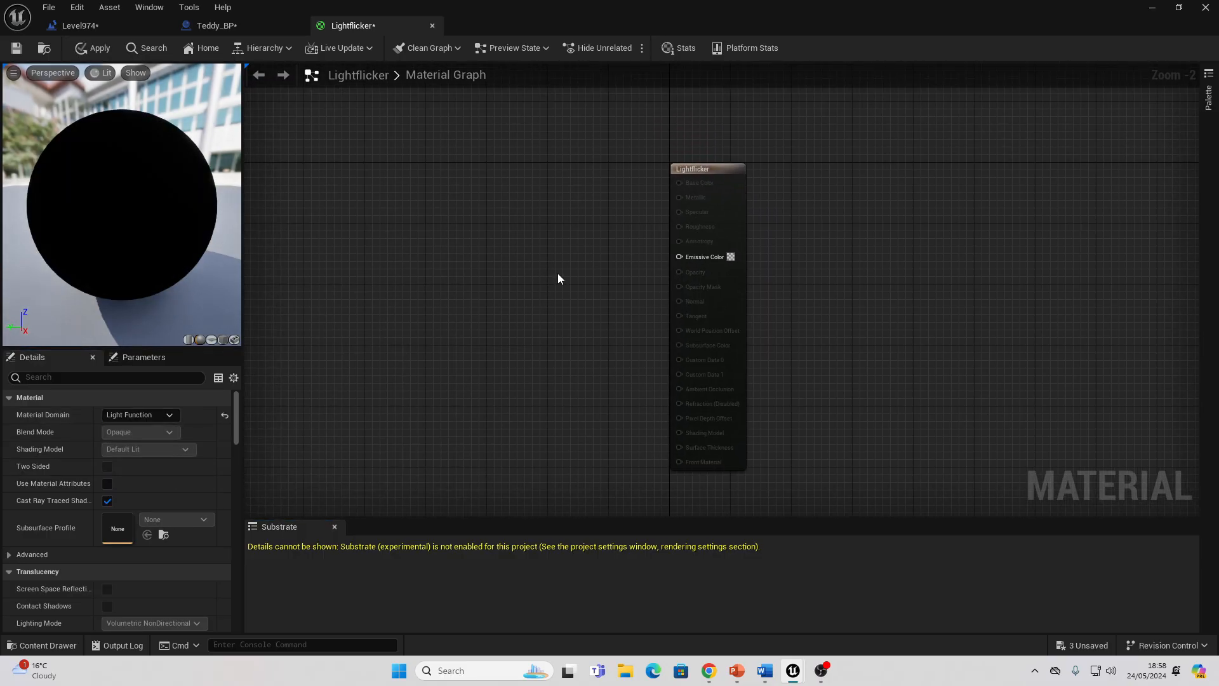
left_click(74, 25)
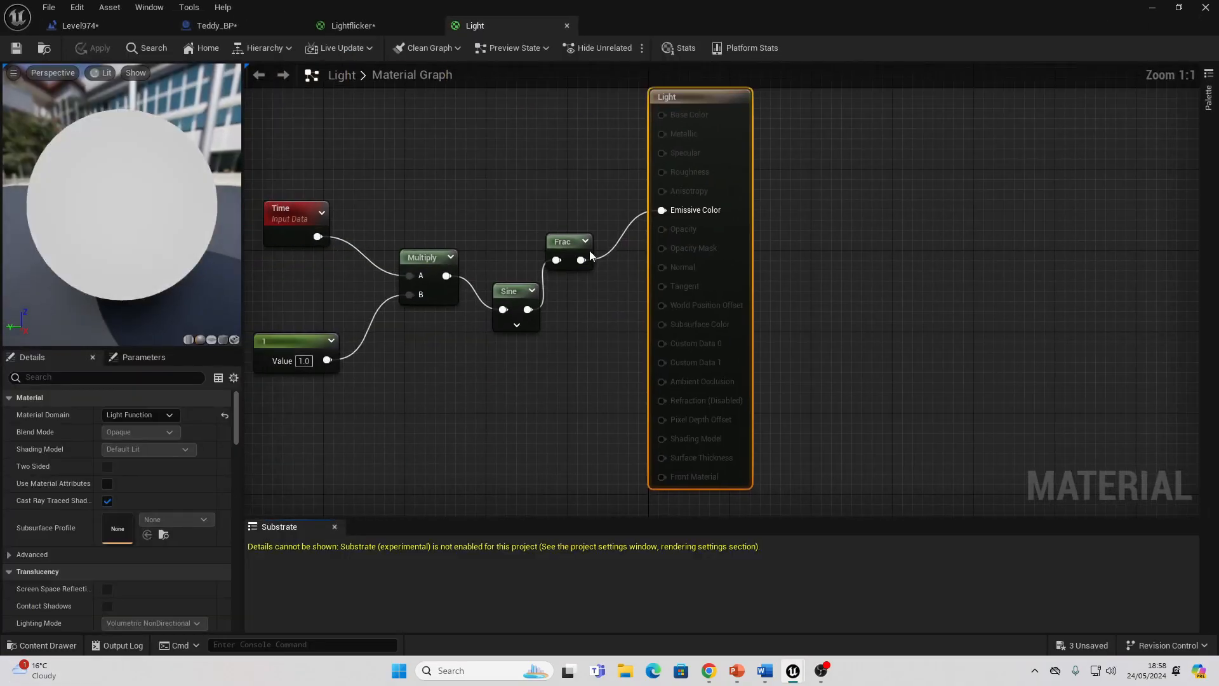
left_click(350, 25)
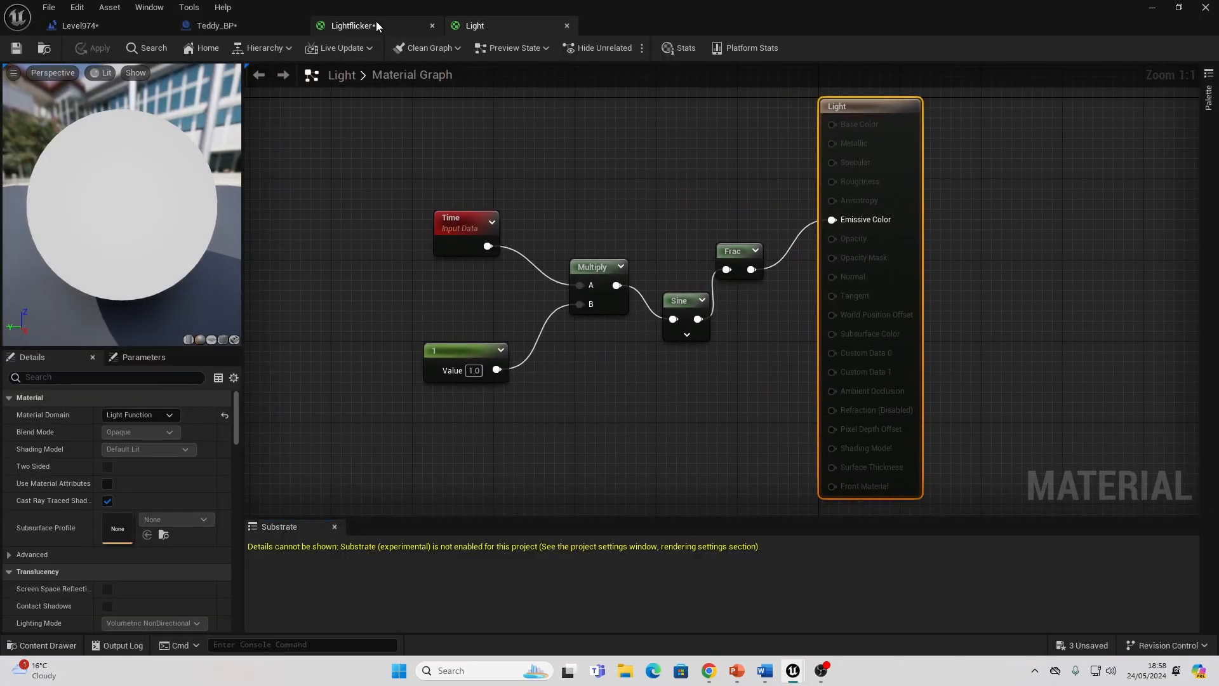
mouse_move(355, 25)
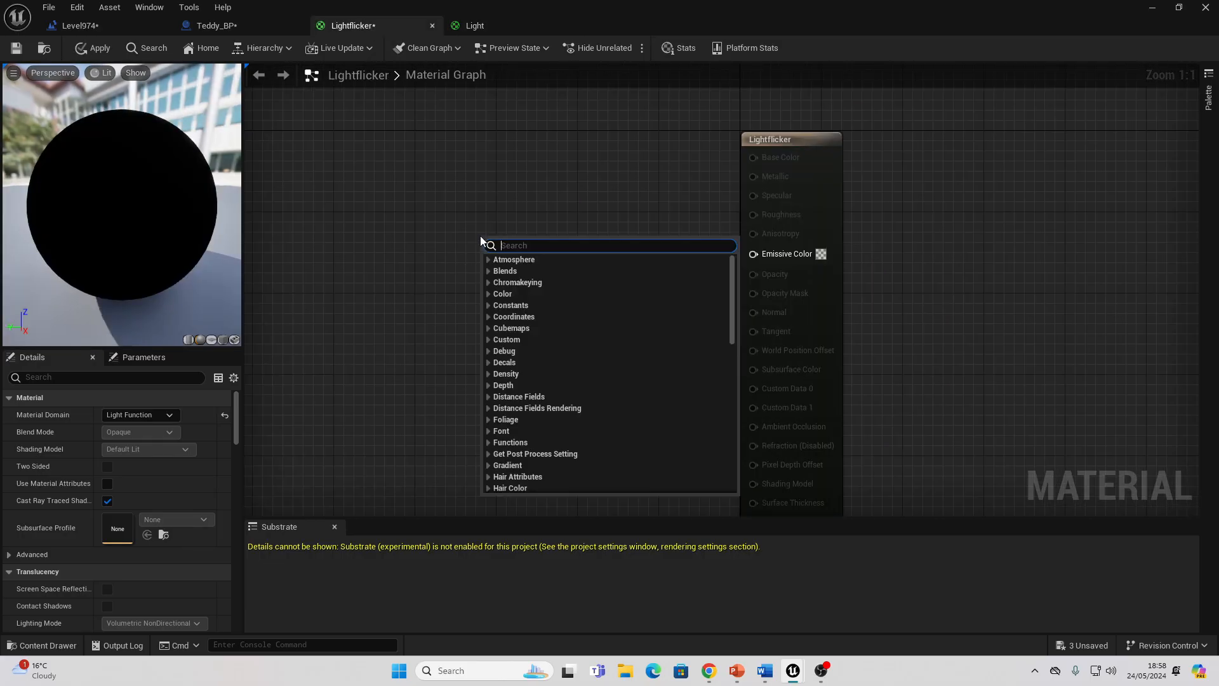
Wire Time multiplied by a 5.0 constant through Sine and Frac into Emissive Color.
left_click(513, 245)
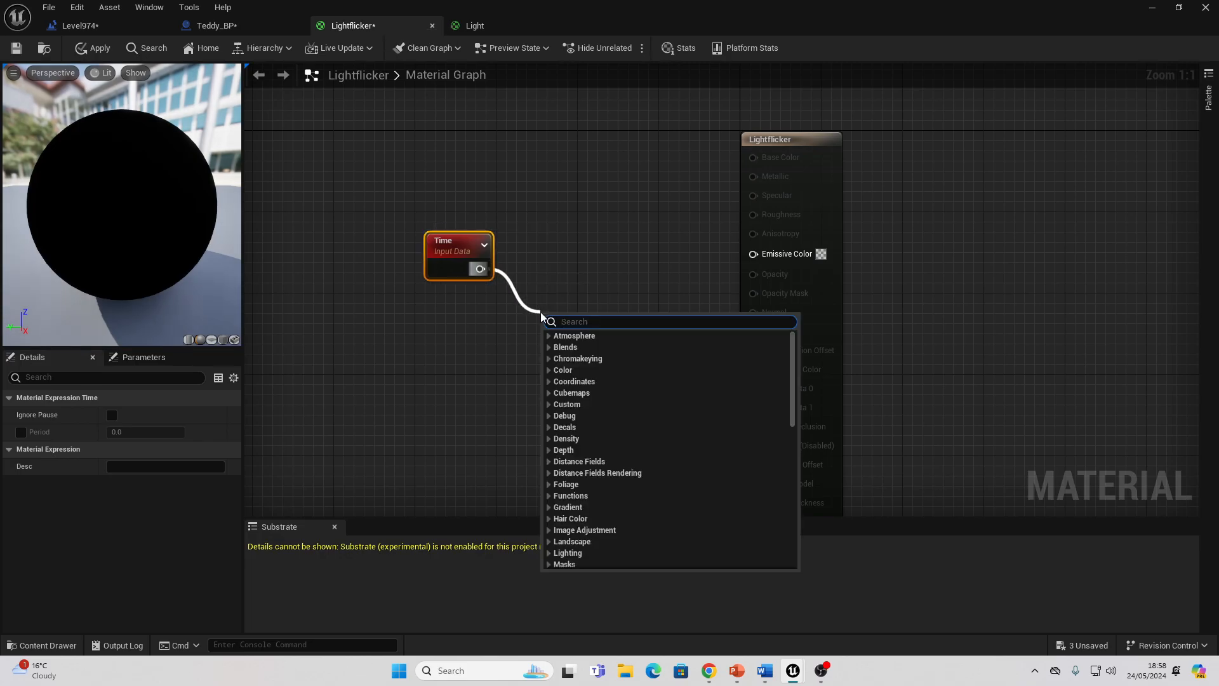
type("mu")
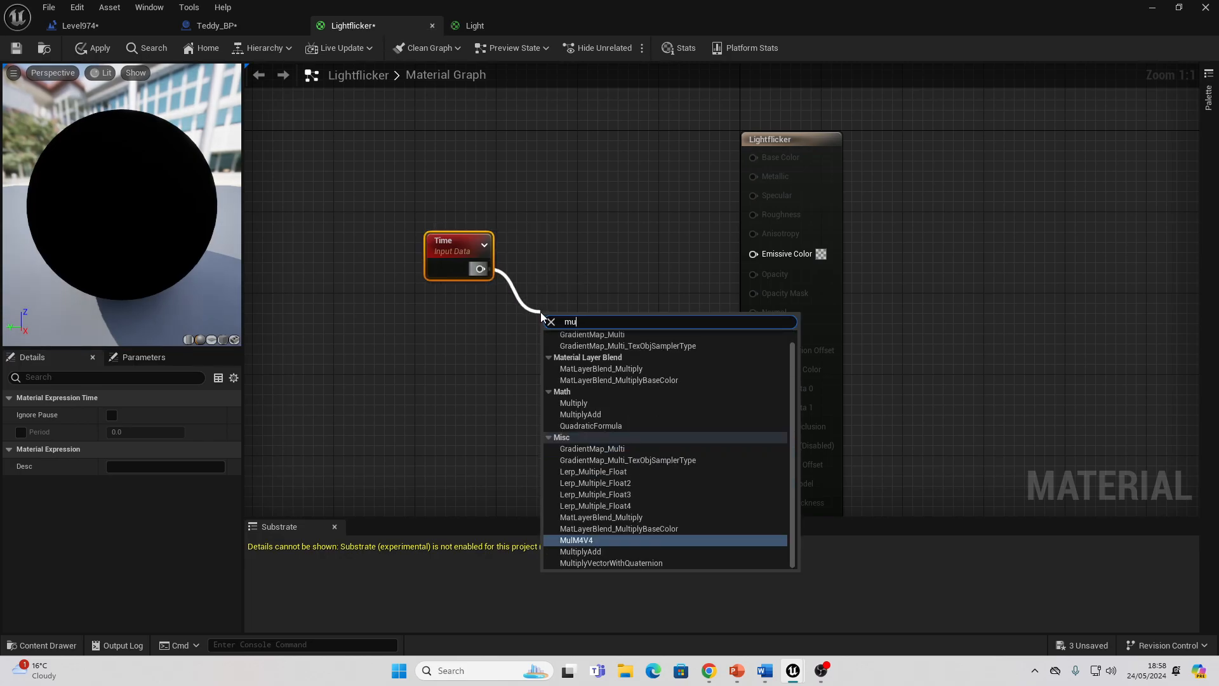
left_click(574, 403)
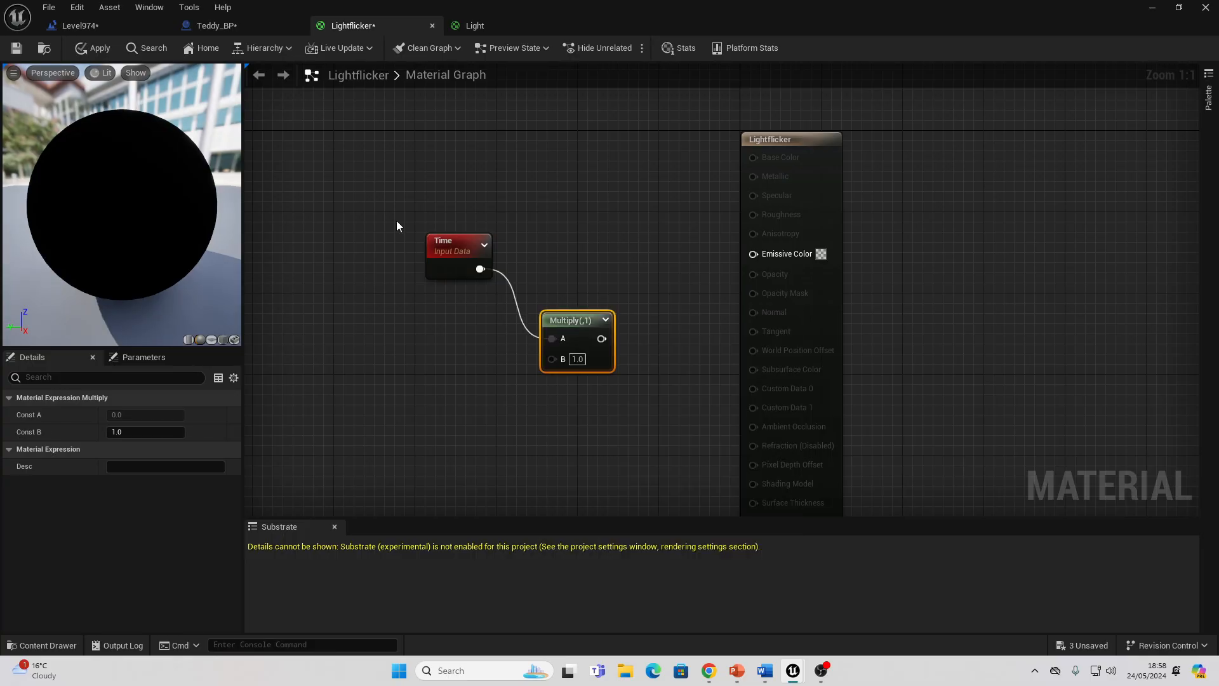
type("const")
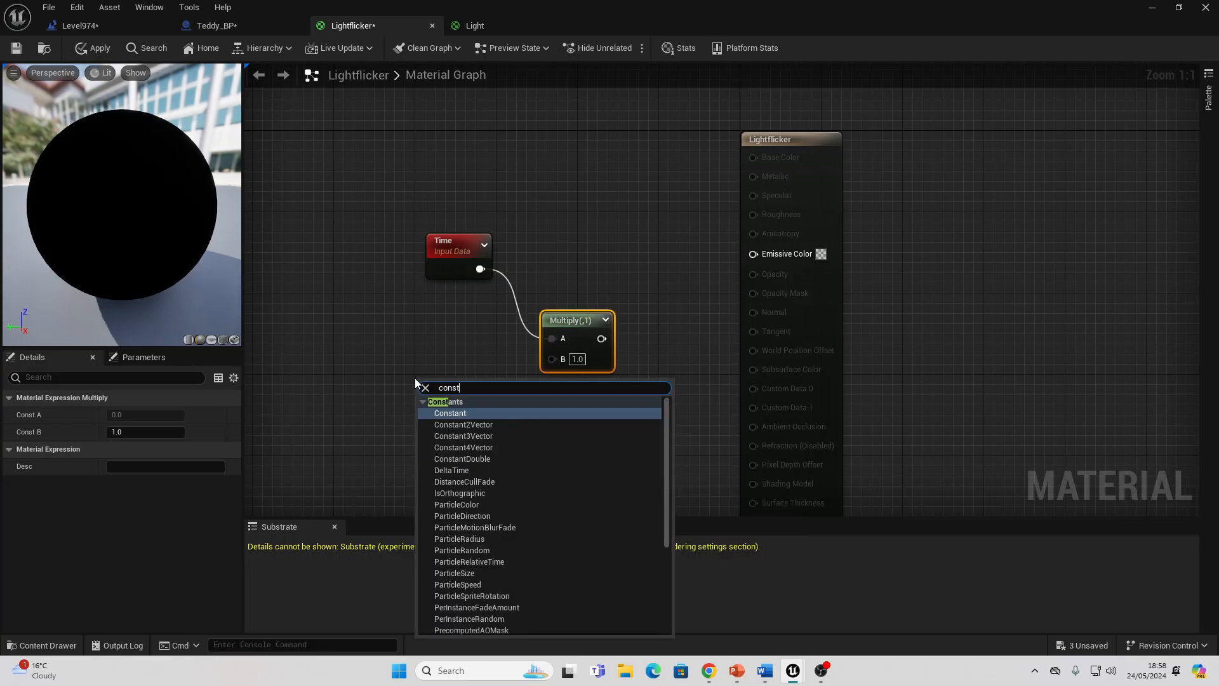
left_click(450, 412)
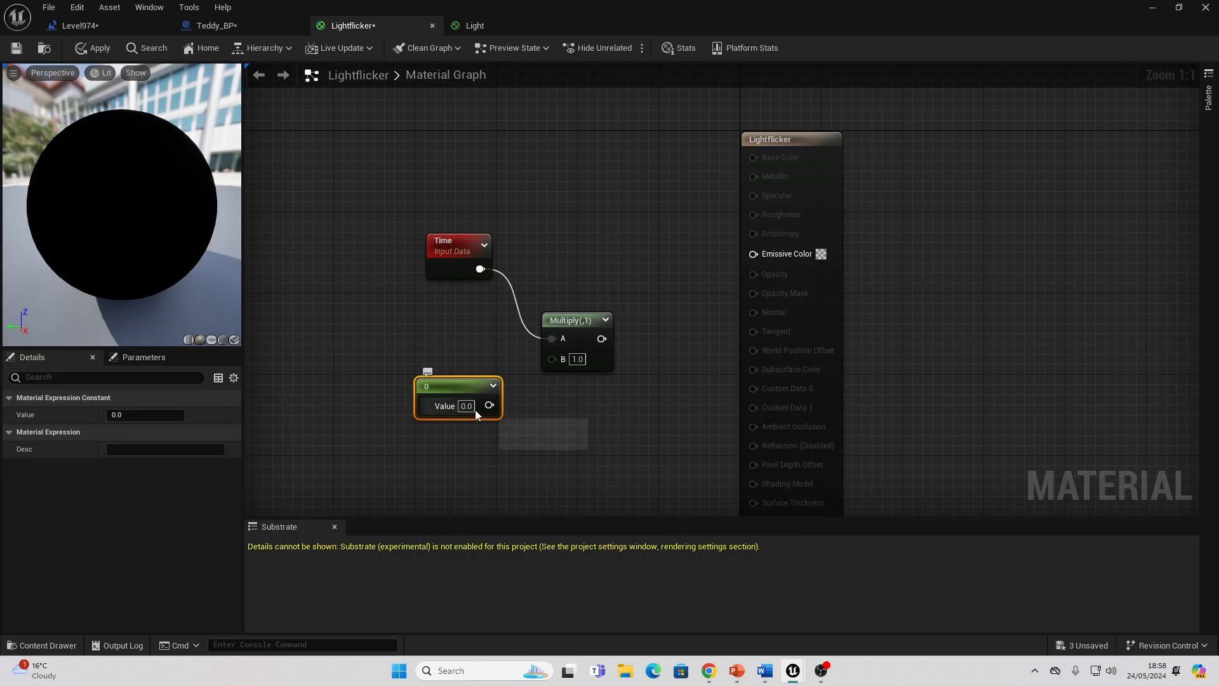
type("1.0")
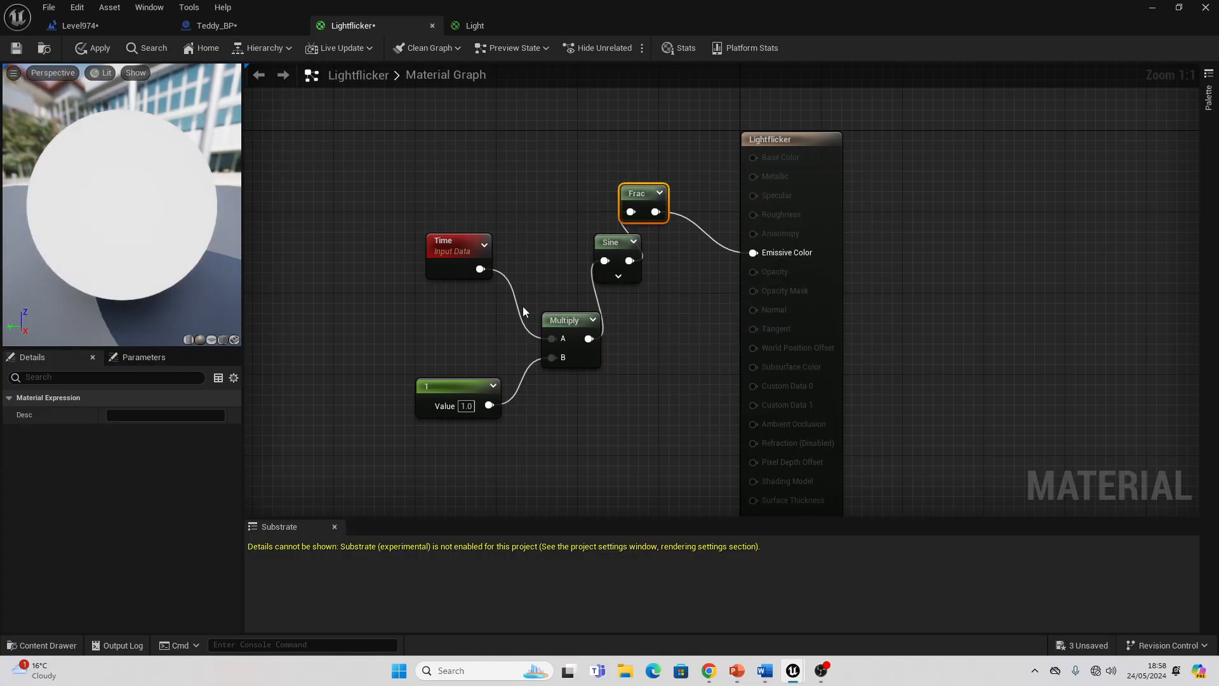
double_click(466, 406)
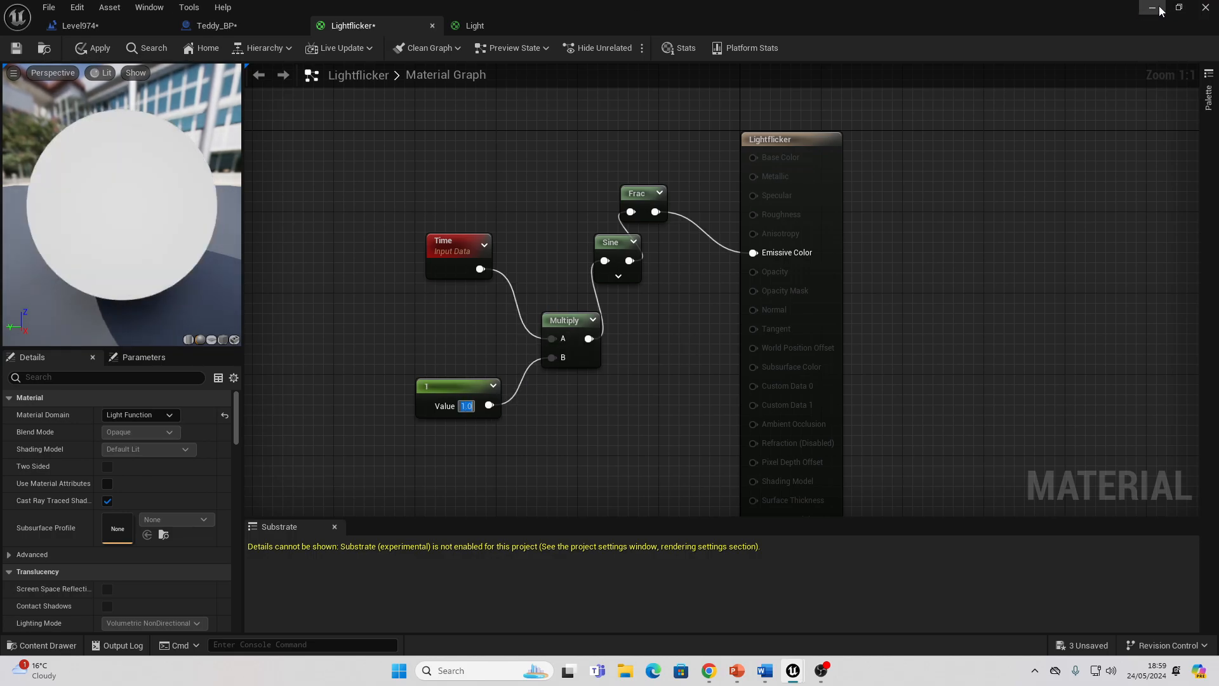
type("5.0")
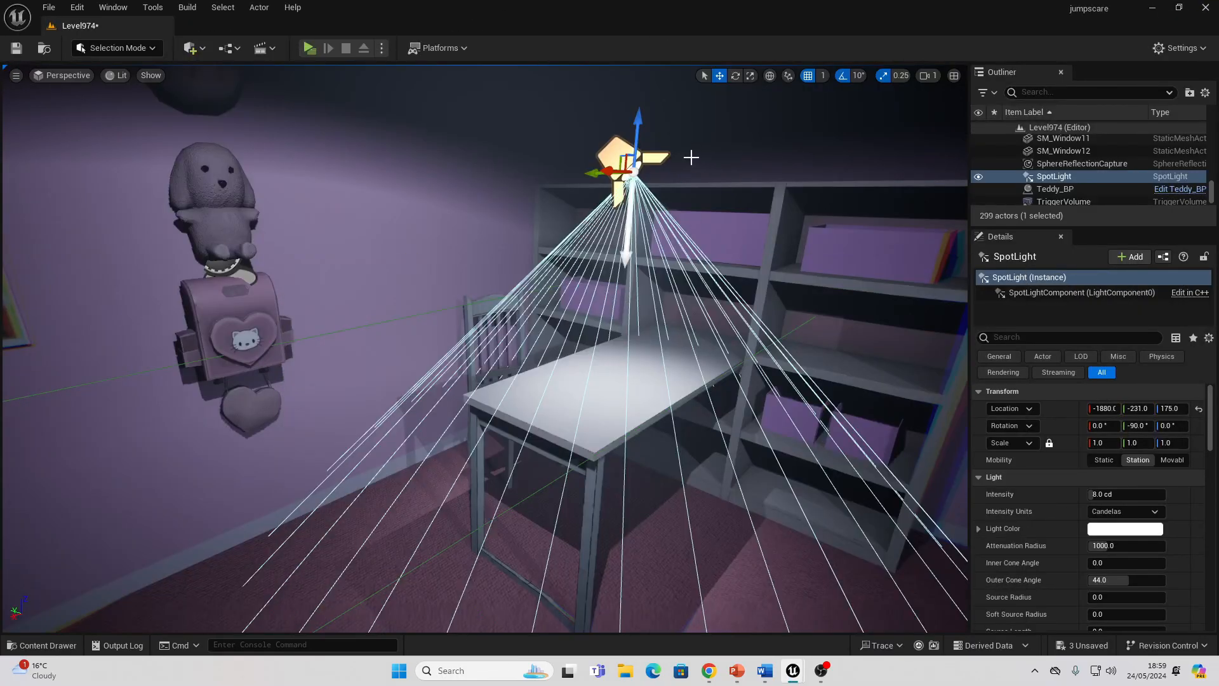
Set the desk spotlight's Light Function Material to Lightflicker.
left_click(1070, 336)
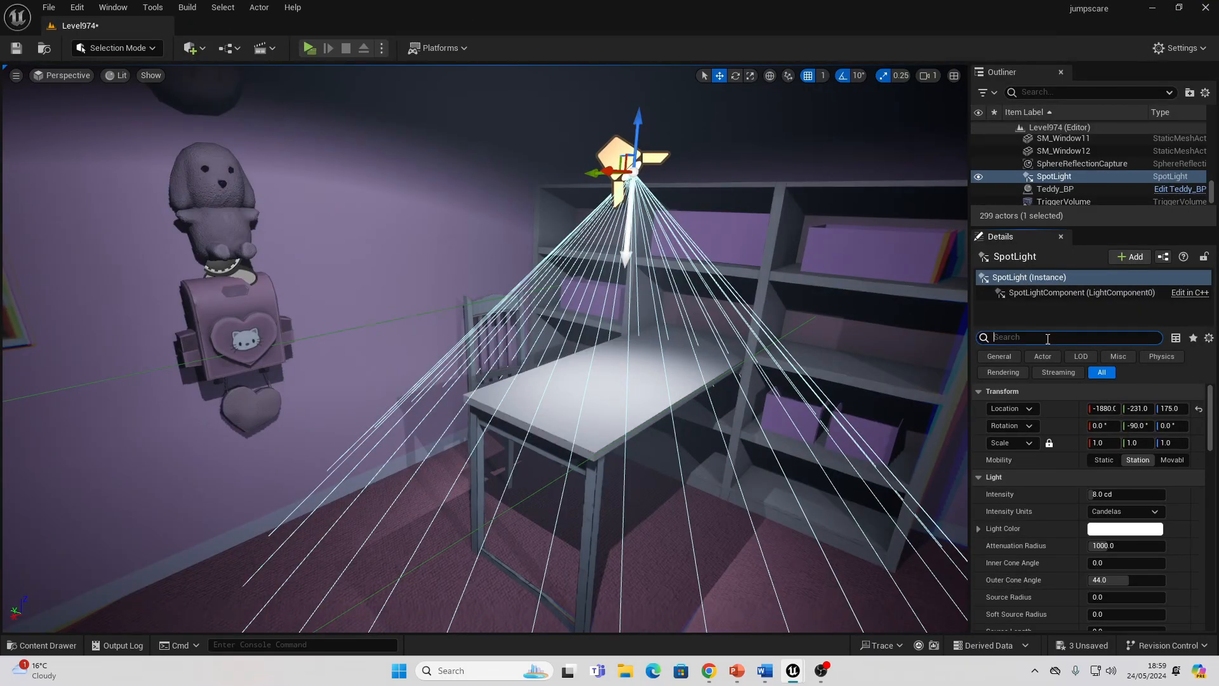
type("light fun")
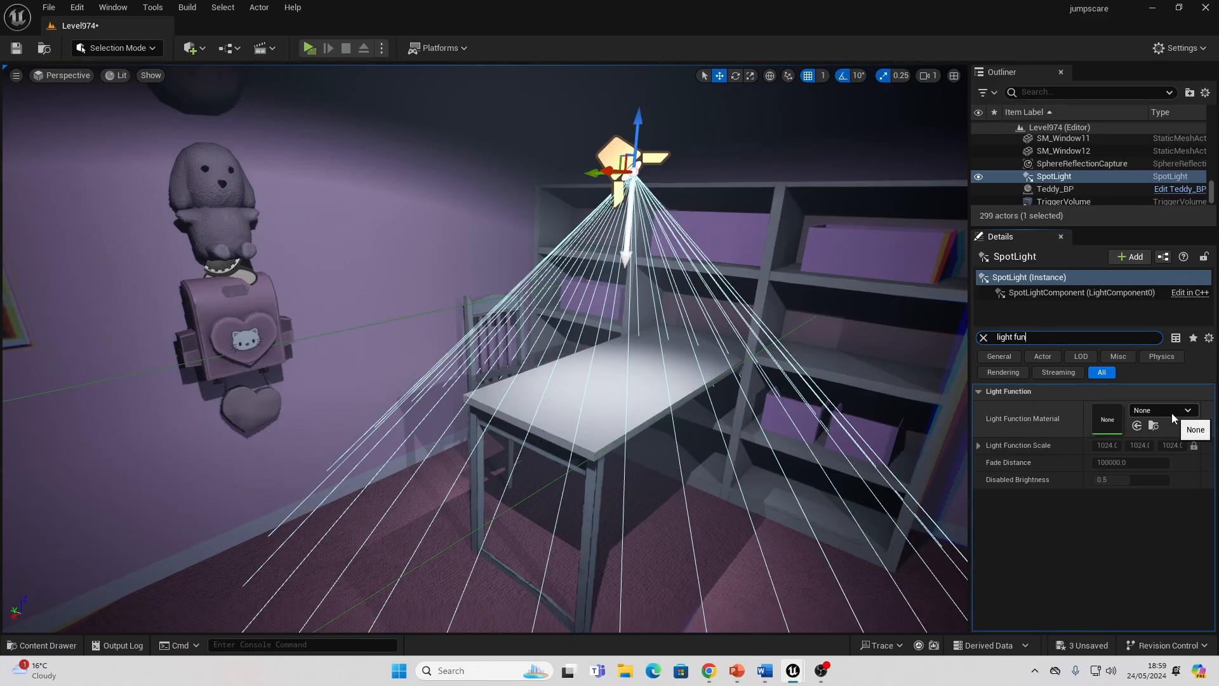
left_click(1187, 411)
type("light")
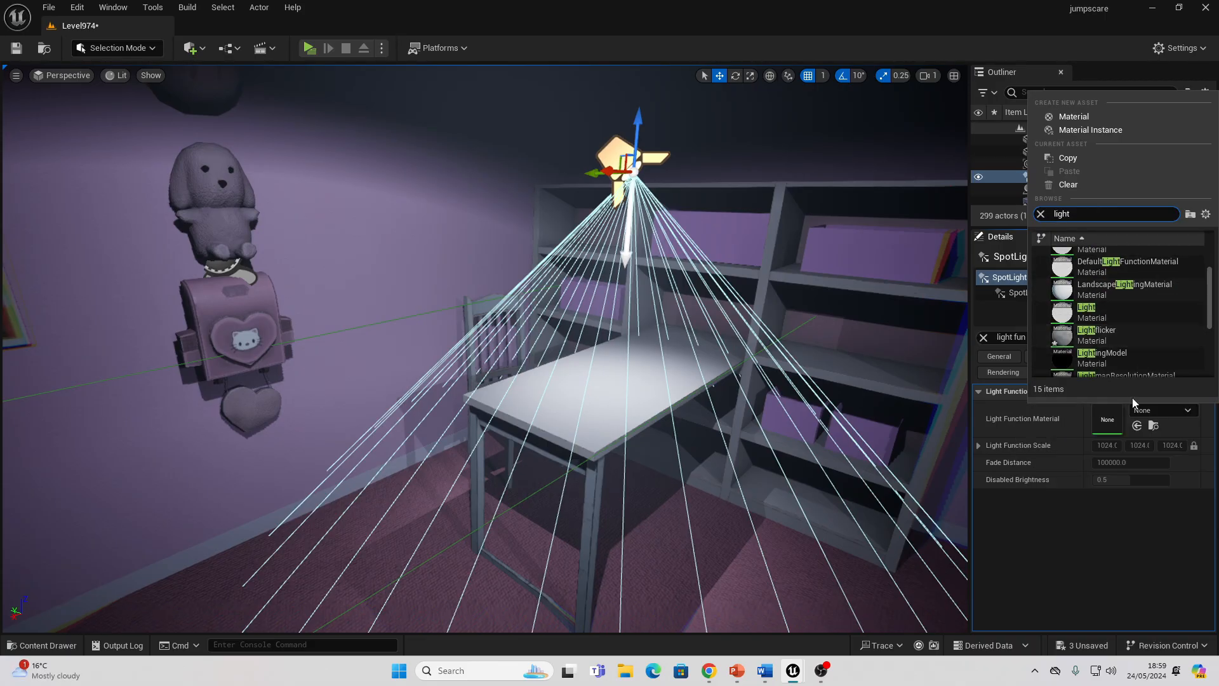
left_click(1094, 330)
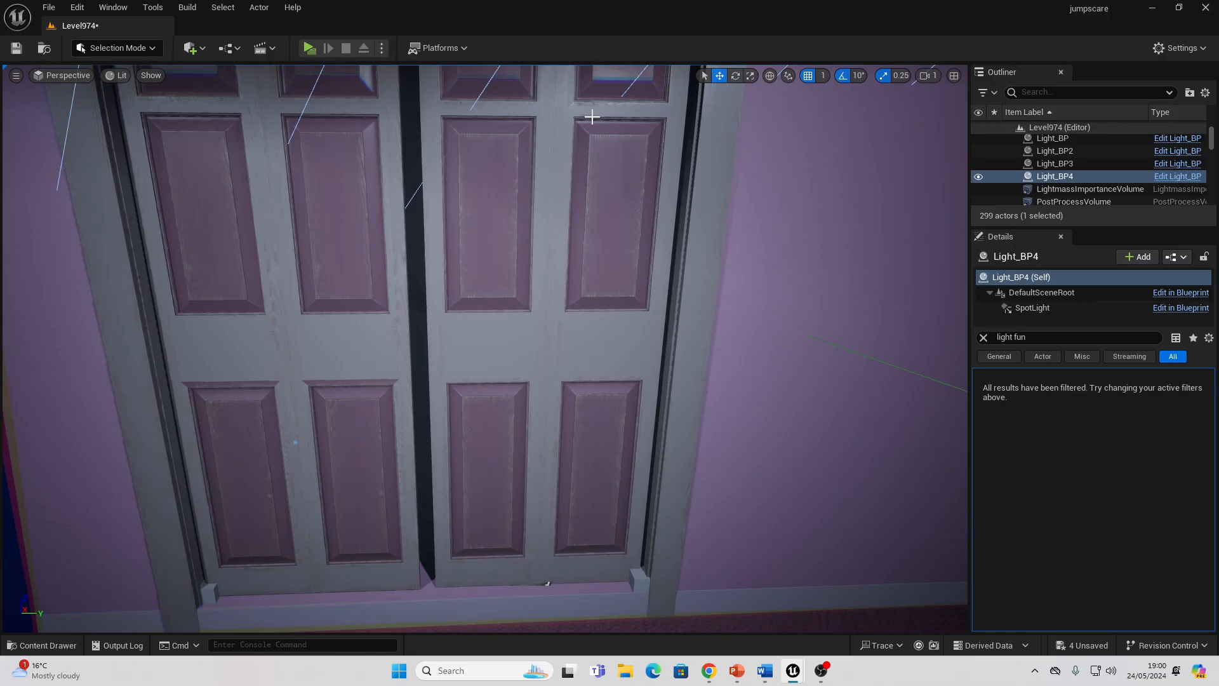
mouse_move(575, 194)
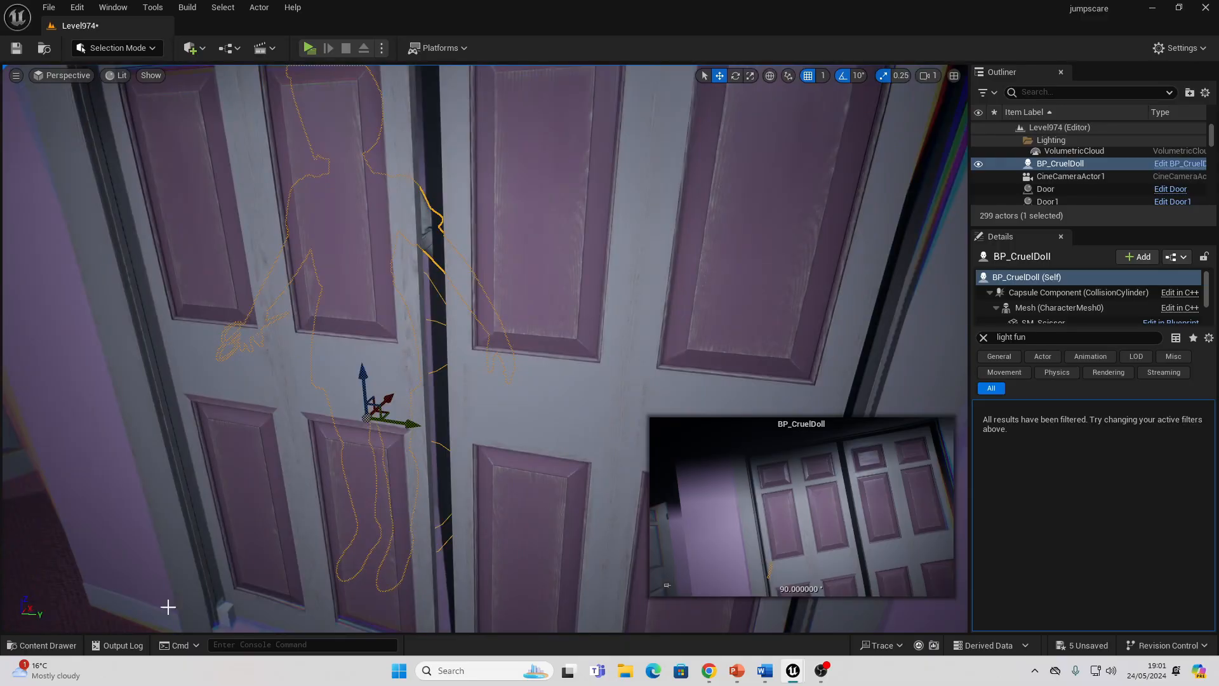
Bring up the Content Drawer at the CruelDoll > Blueprints folder.
left_click(42, 646)
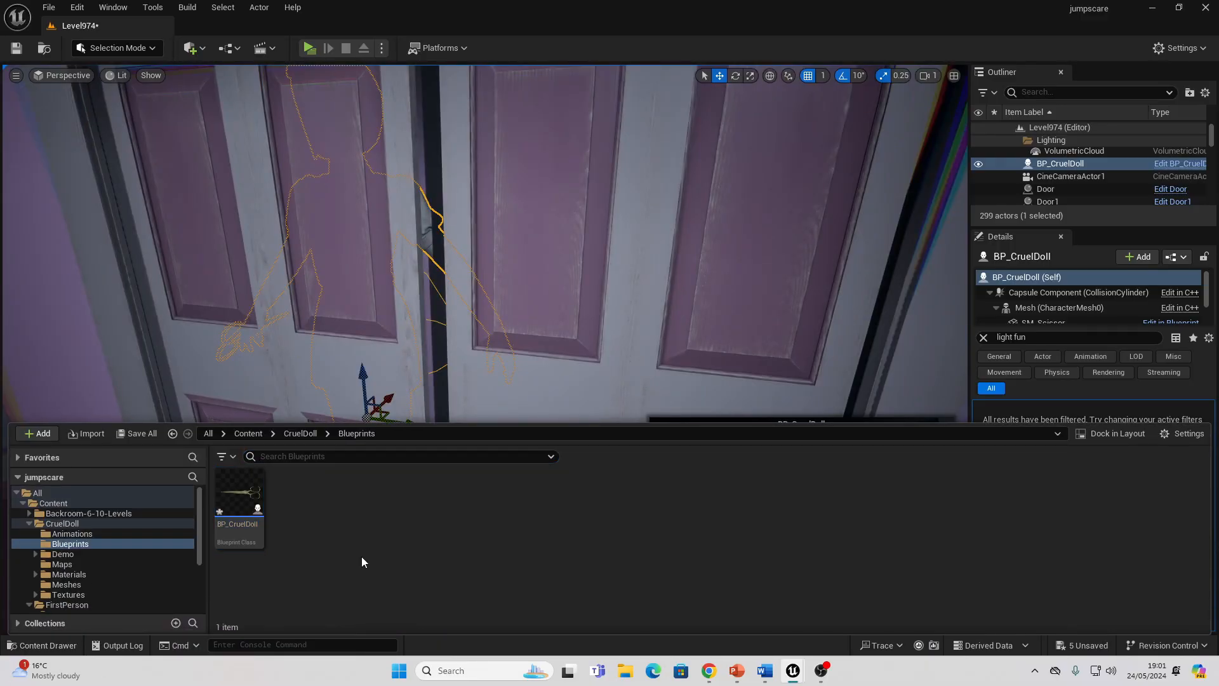
mouse_move(397, 550)
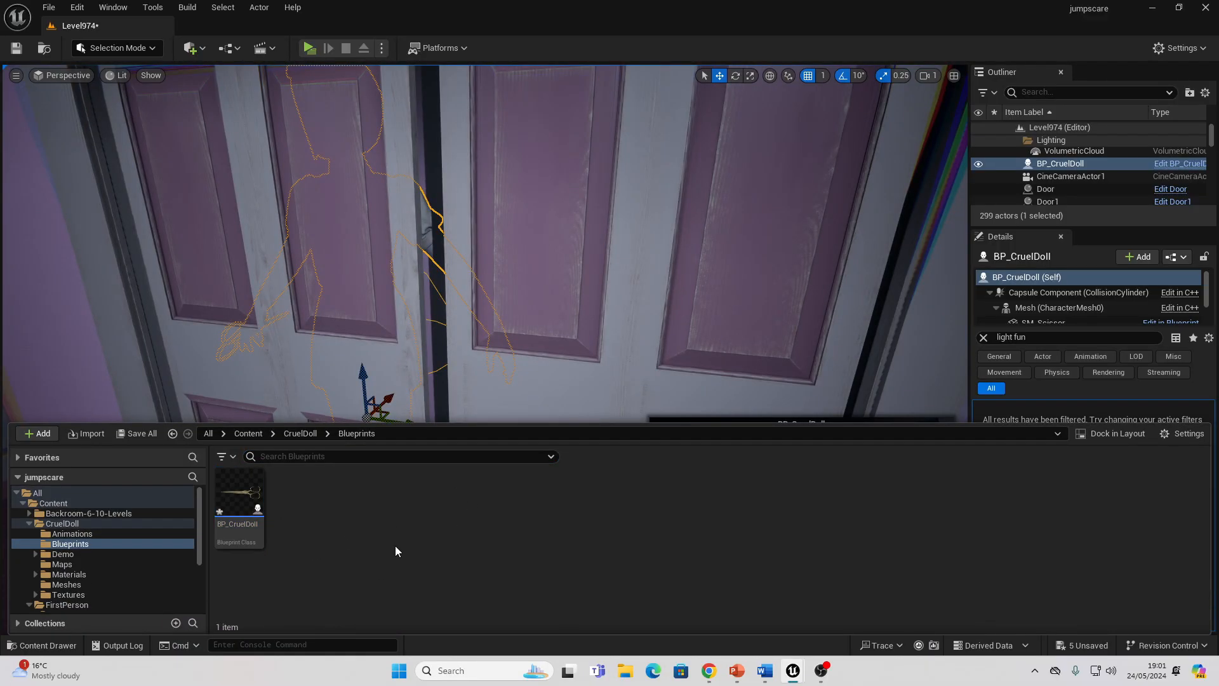
Bring BP_CruelDoll into the blueprint editor showing its Camera, SM_Scissor and Scare event.
left_click(35, 433)
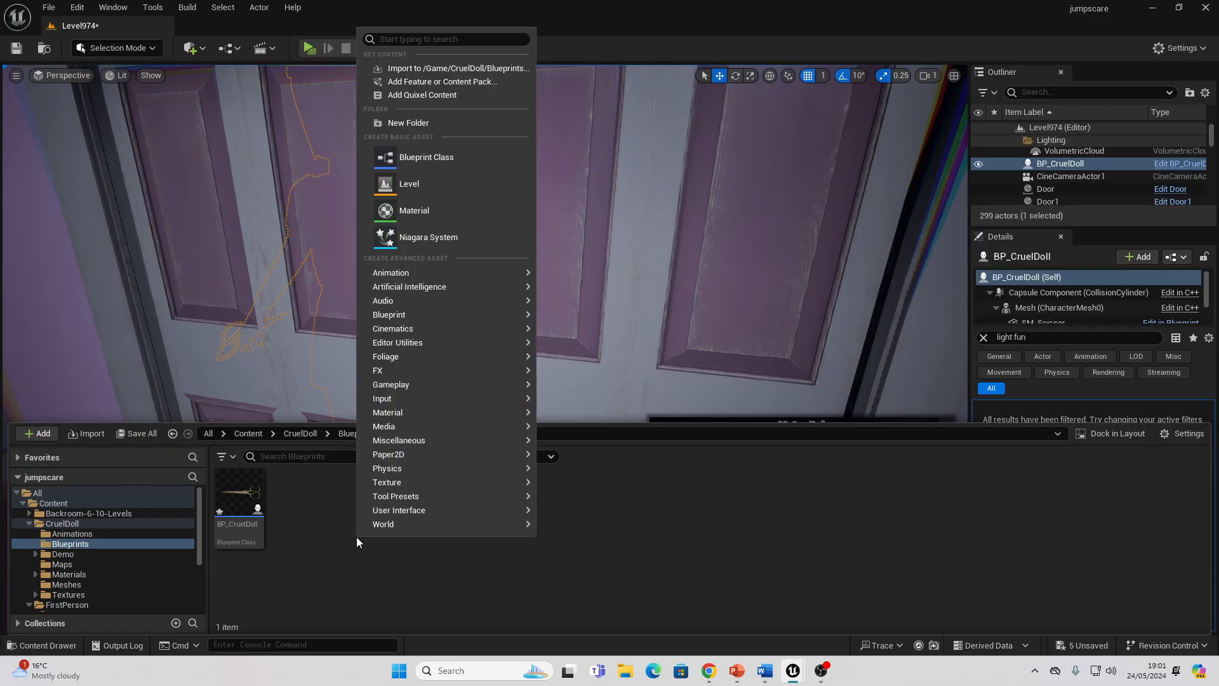
left_click(427, 156)
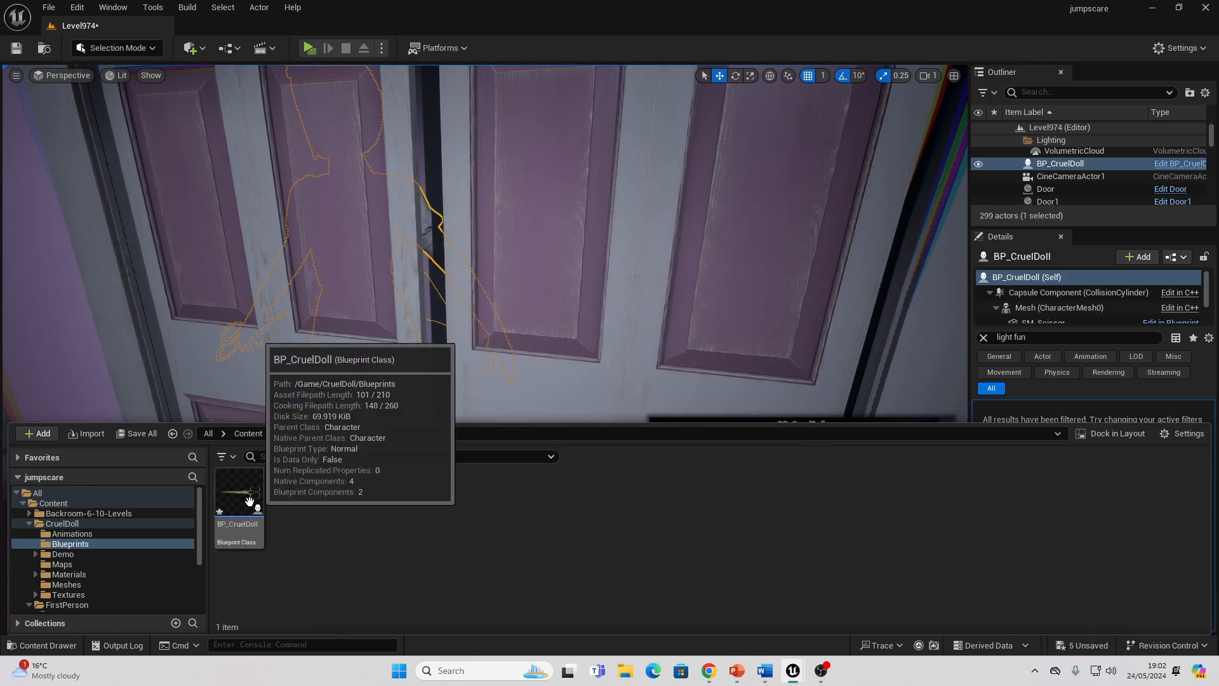
double_click(238, 490)
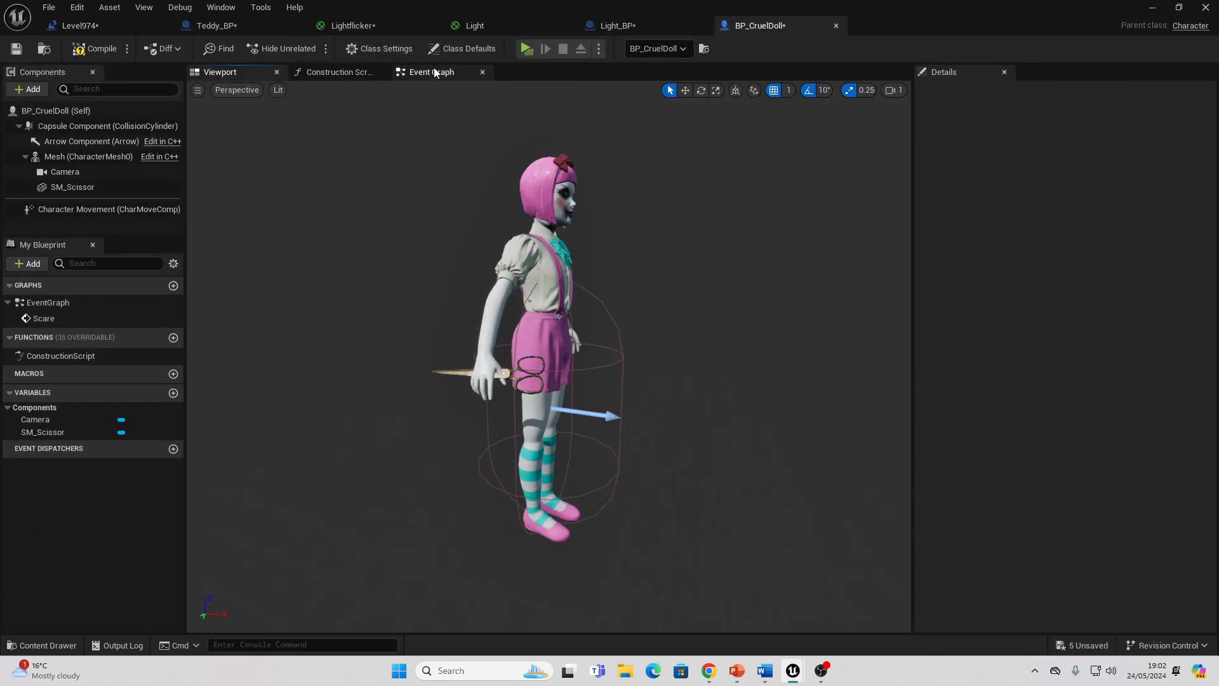
left_click(431, 72)
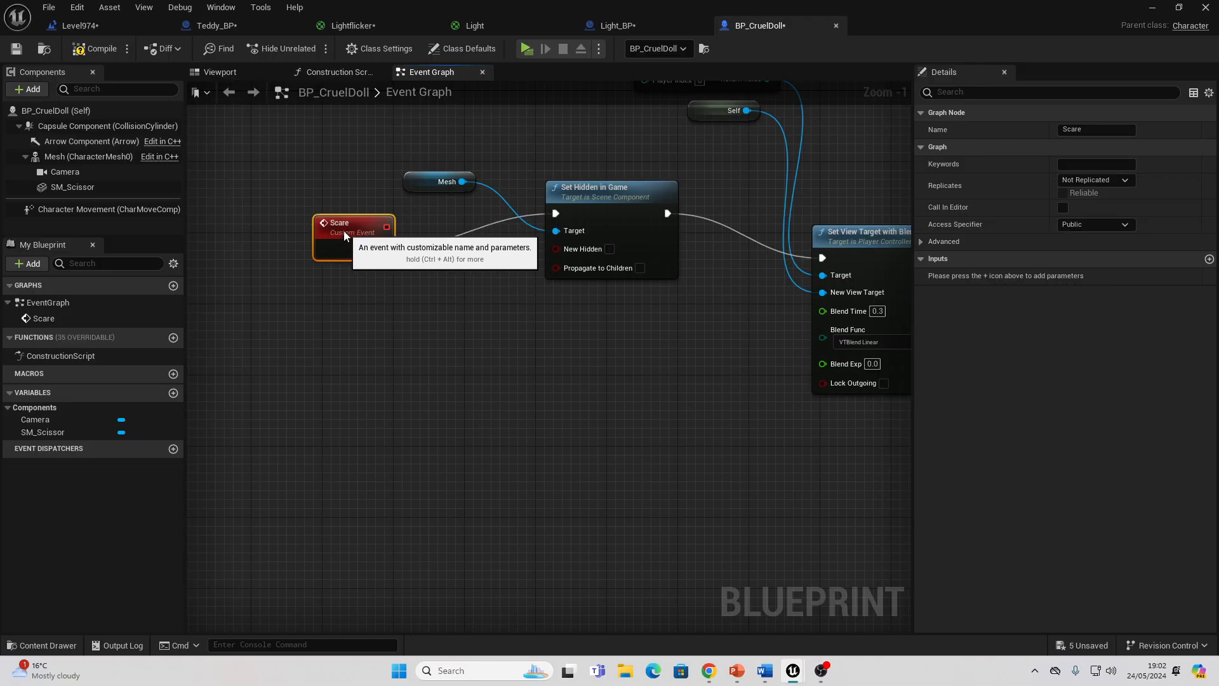
mouse_move(428, 217)
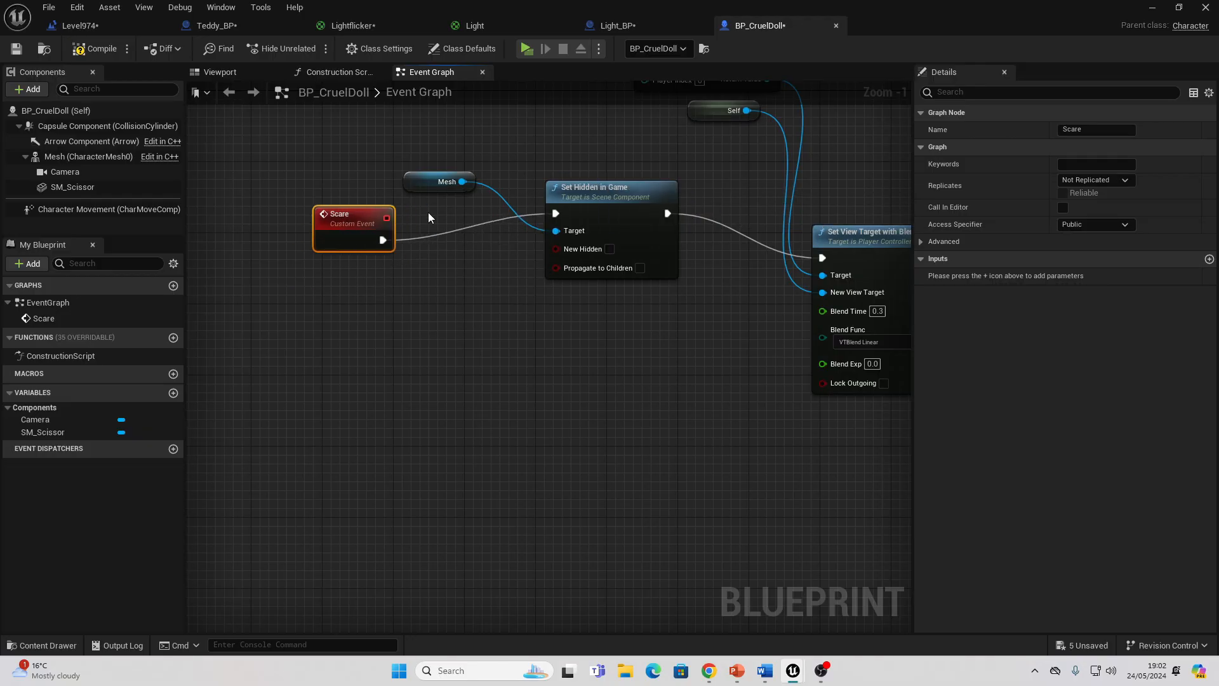
mouse_move(469, 218)
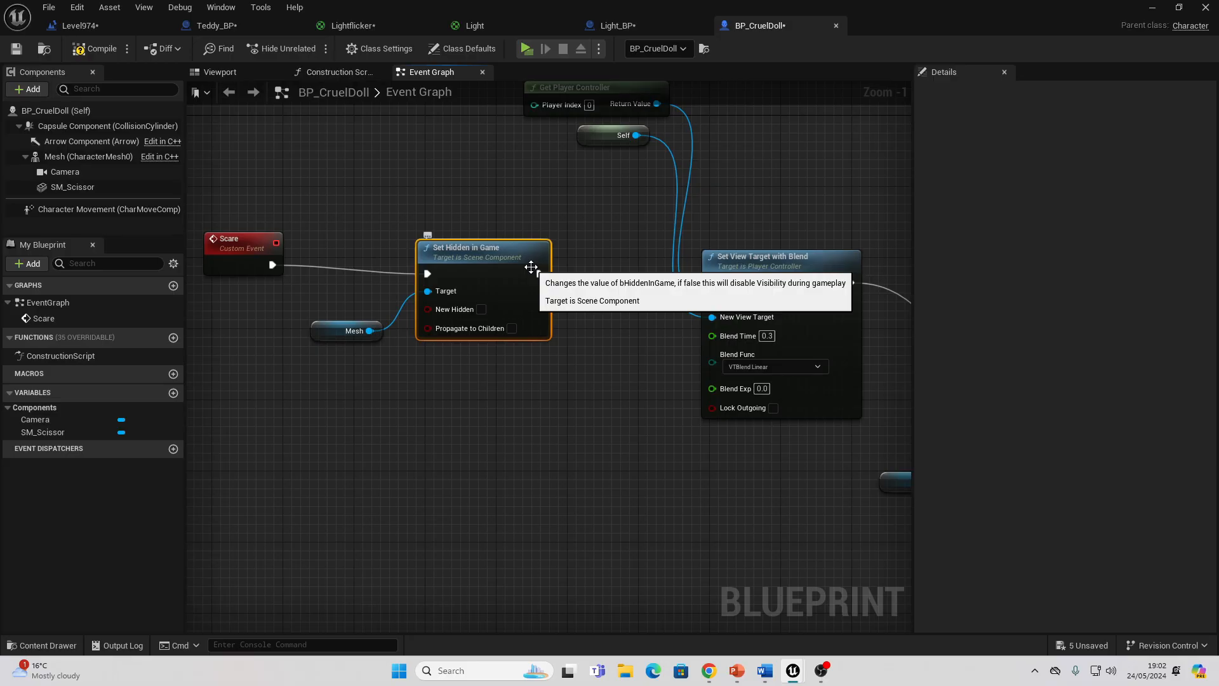
left_click(220, 71)
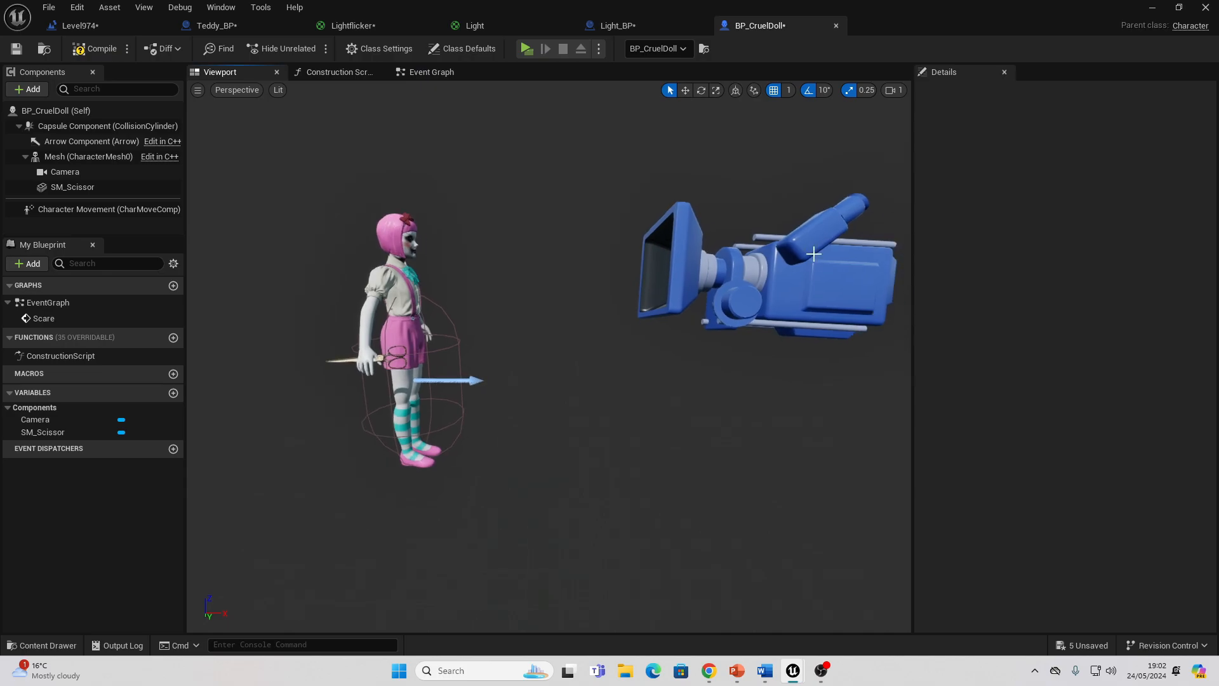
Inspect the doll's Camera component and Add menu, then return to BP_CruelDoll's Event Graph.
left_click(65, 171)
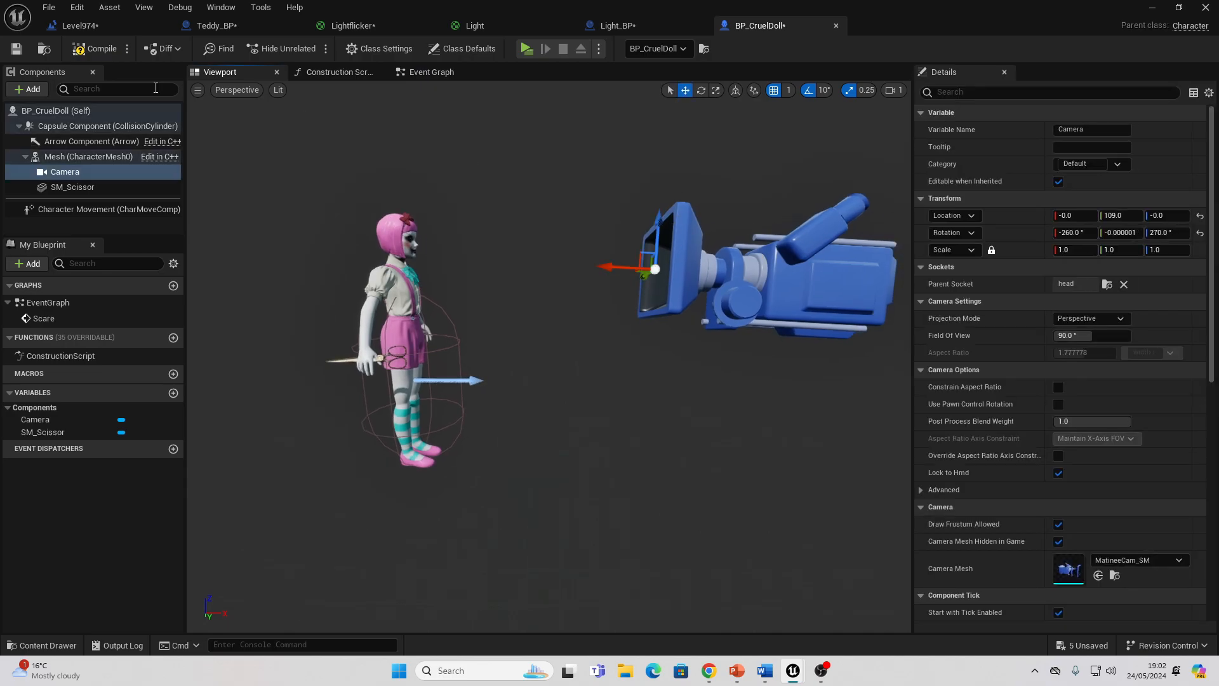
left_click(27, 89)
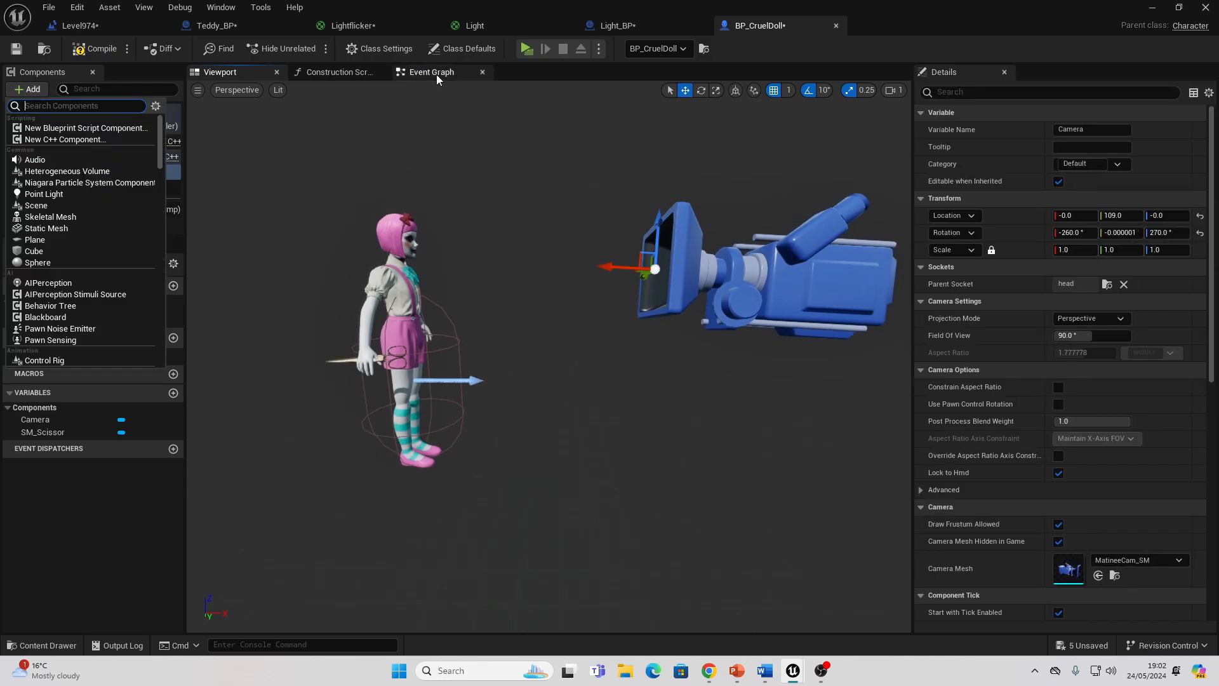
left_click(430, 71)
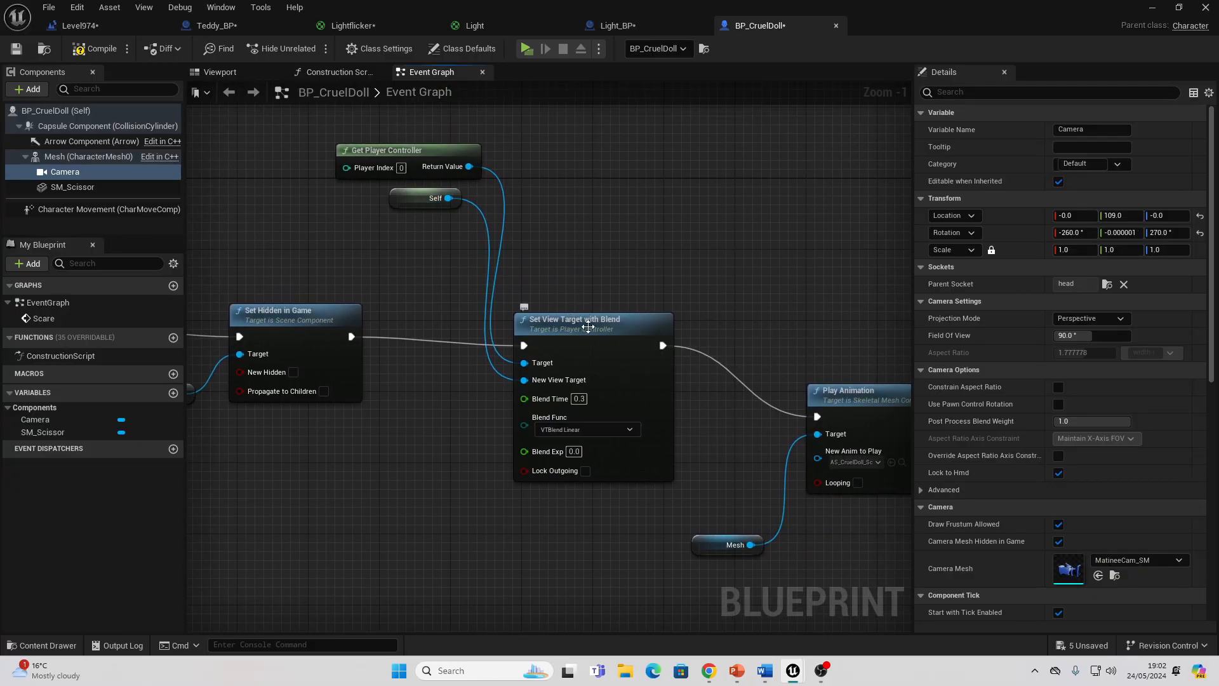
Reposition Get Player Controller beneath Self near Set Hidden in Game in the Scare graph.
left_click_drag(408, 150, 436, 390)
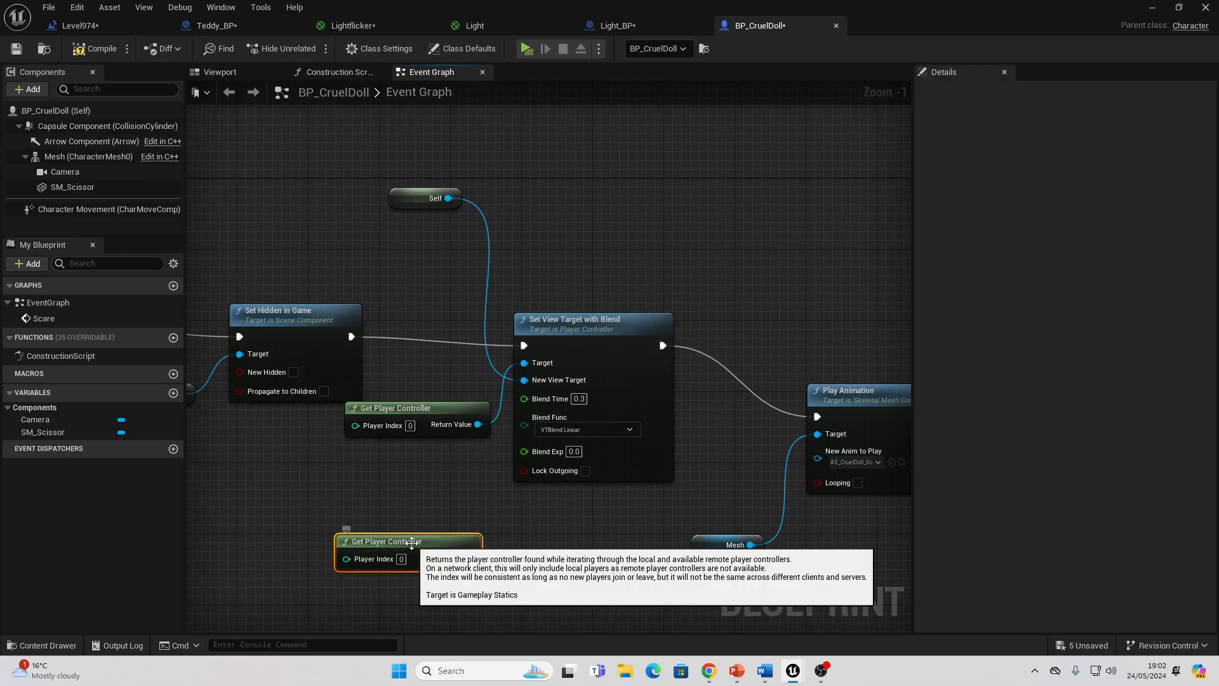
mouse_move(601, 420)
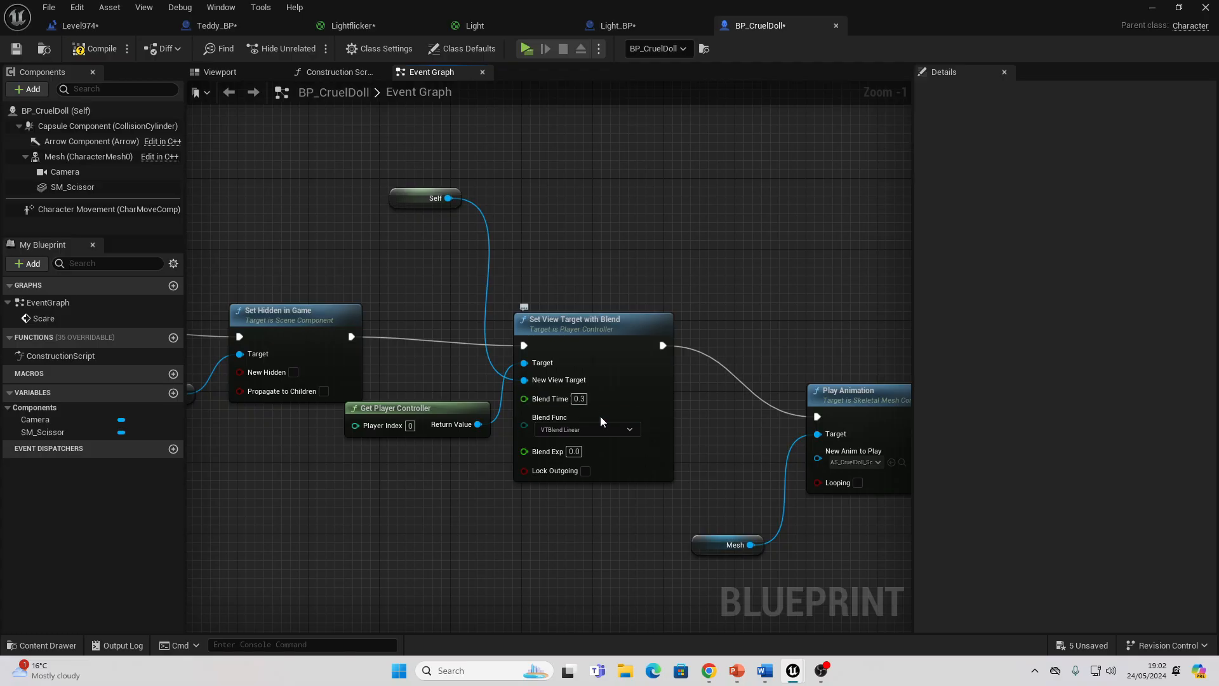
mouse_move(580, 422)
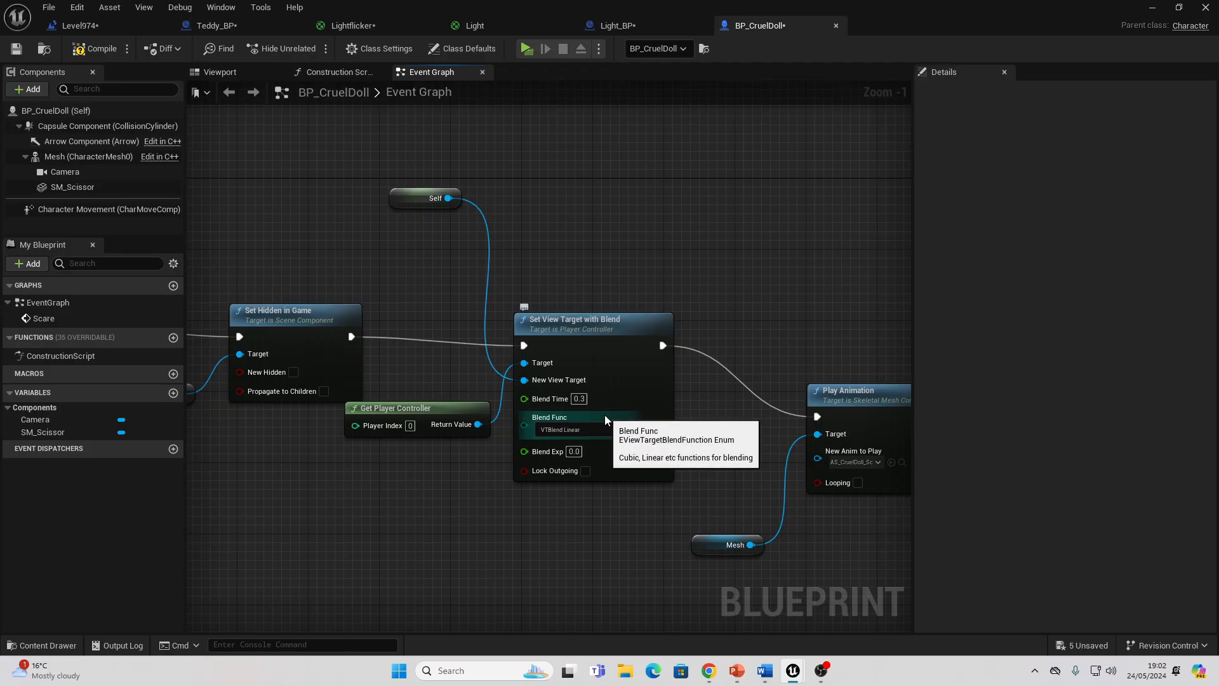
mouse_move(445, 214)
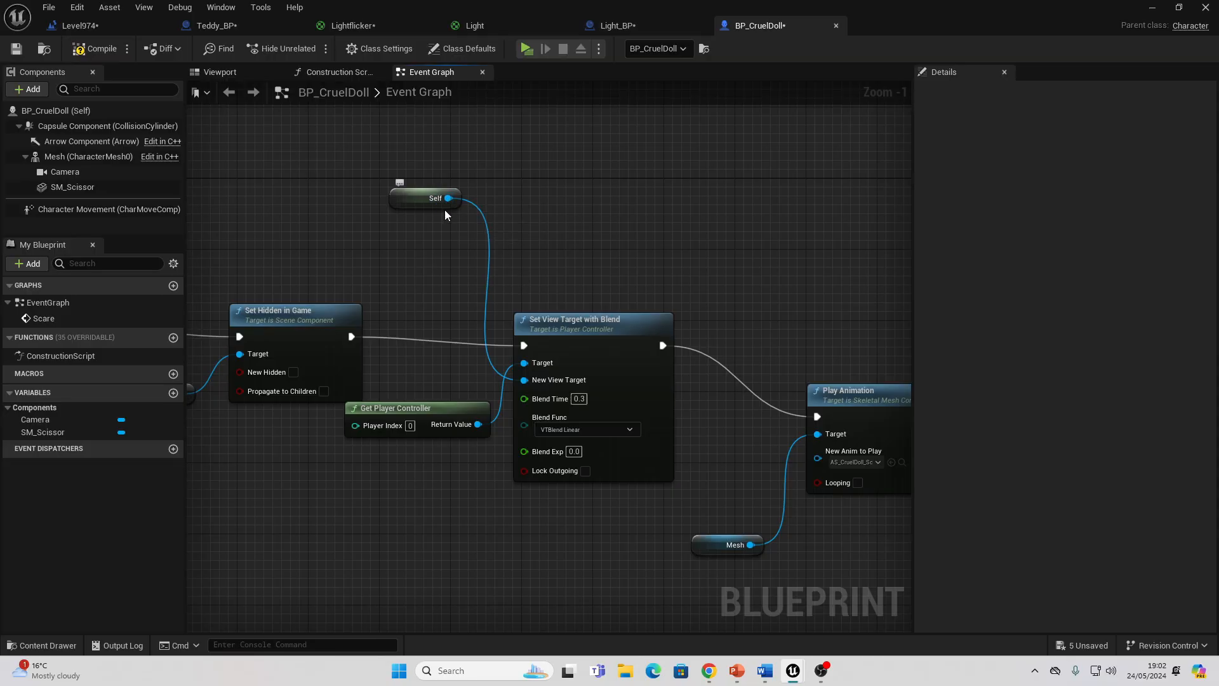
left_click_drag(426, 198, 486, 358)
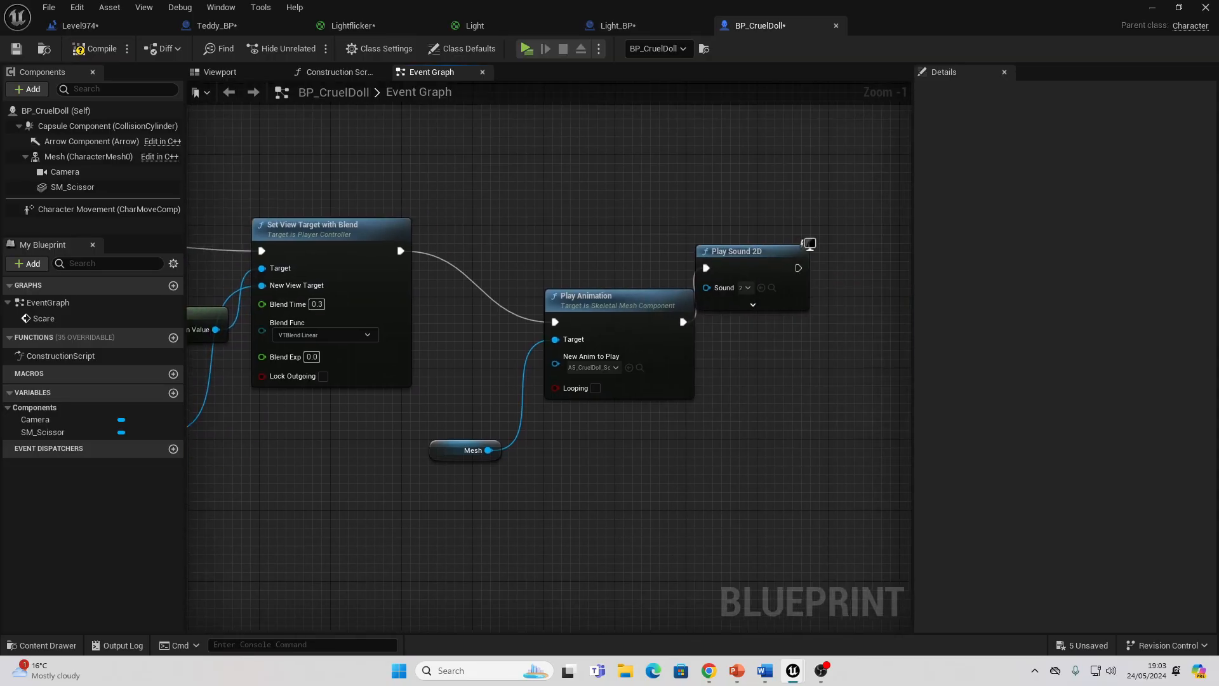
mouse_move(525, 257)
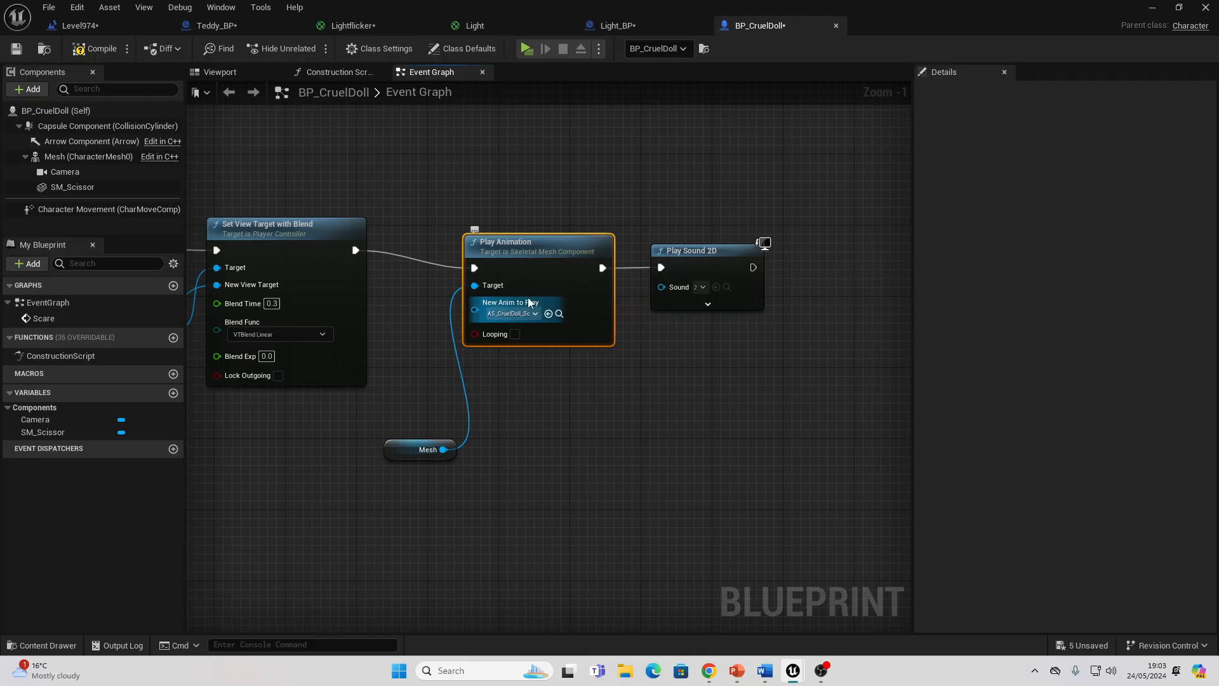
mouse_move(694, 206)
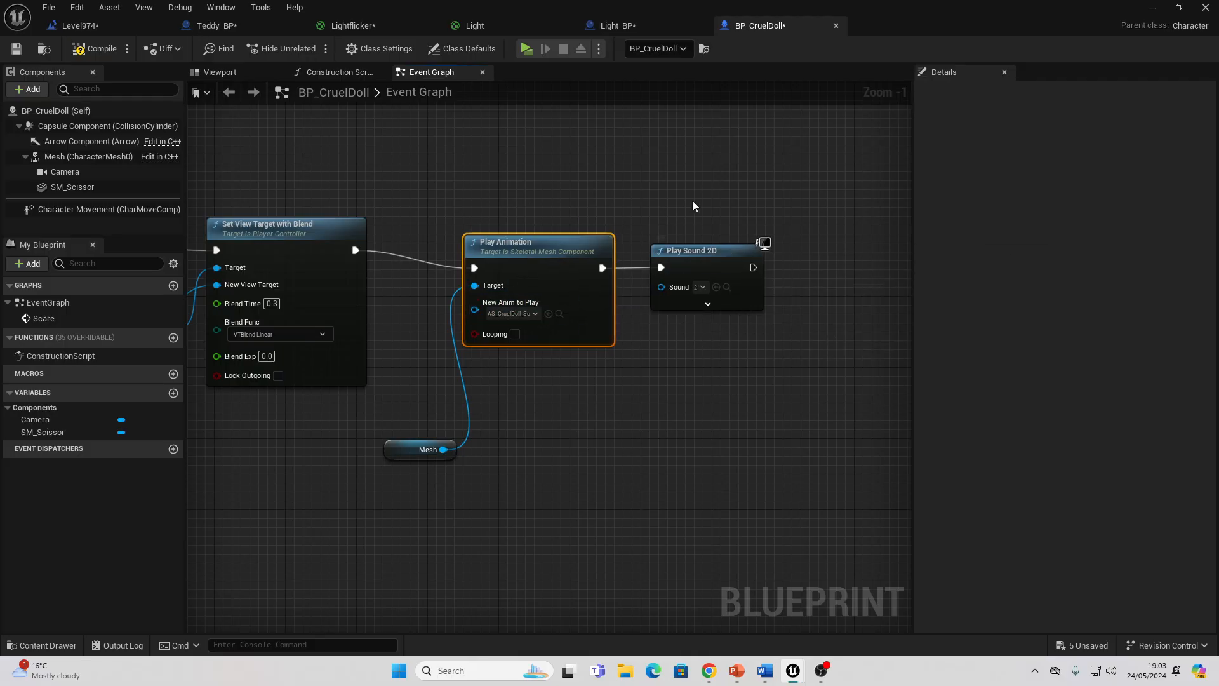
mouse_move(729, 174)
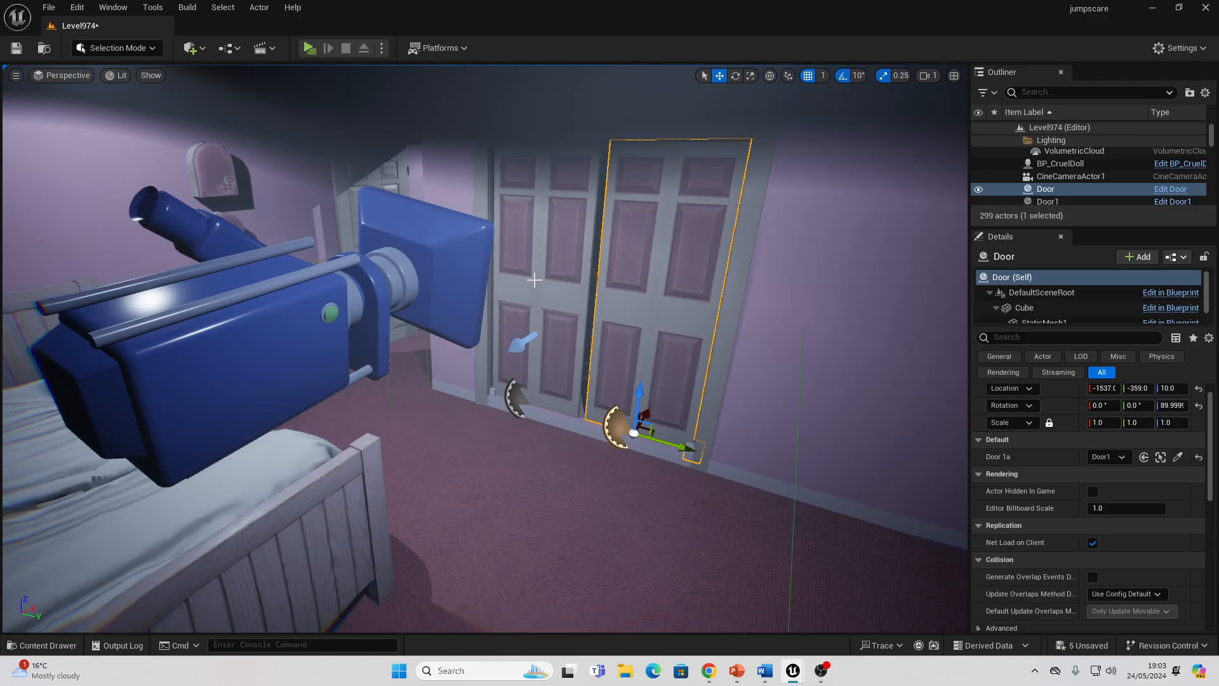
Play Level974 in the editor to test the teddy and doll scares.
left_click(310, 47)
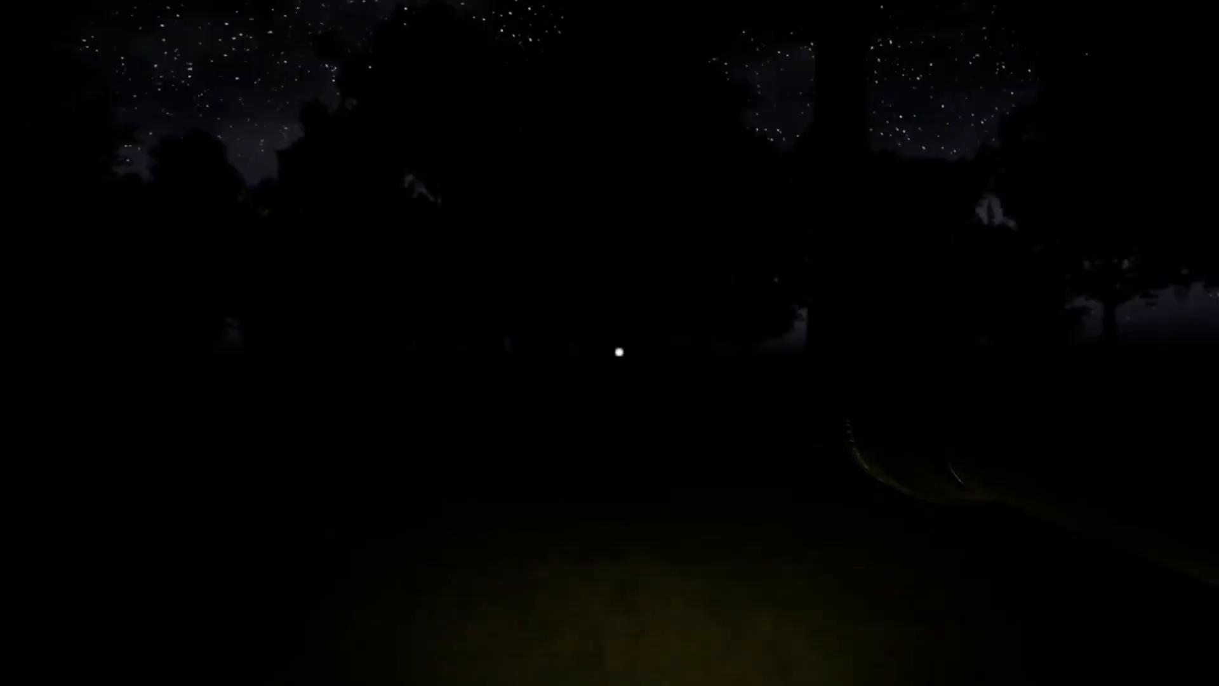